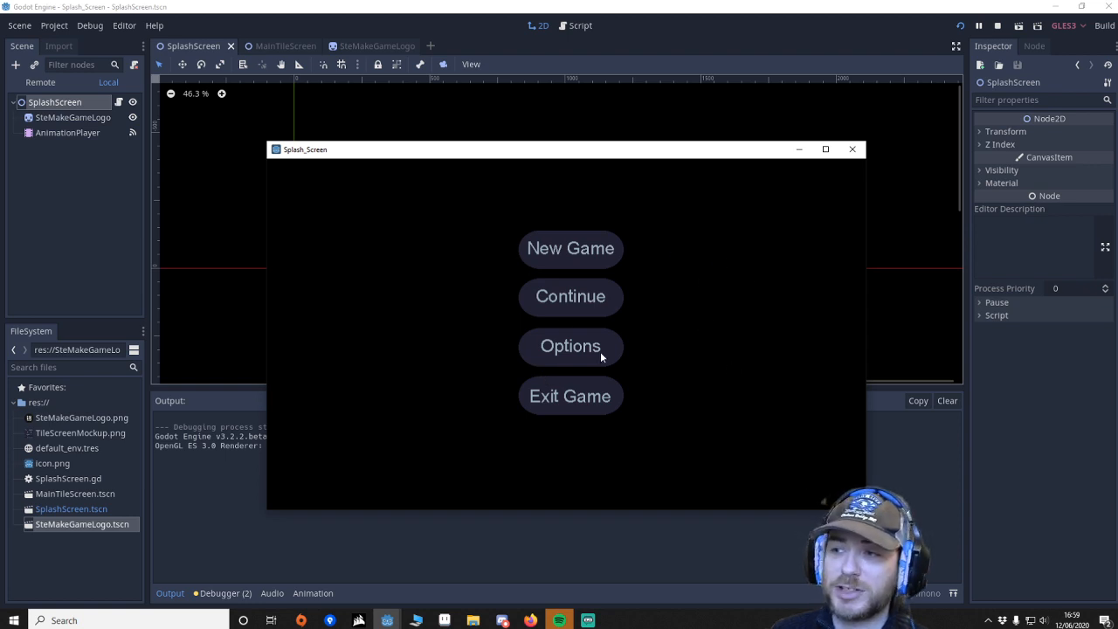
pyautogui.moveTo(580, 310)
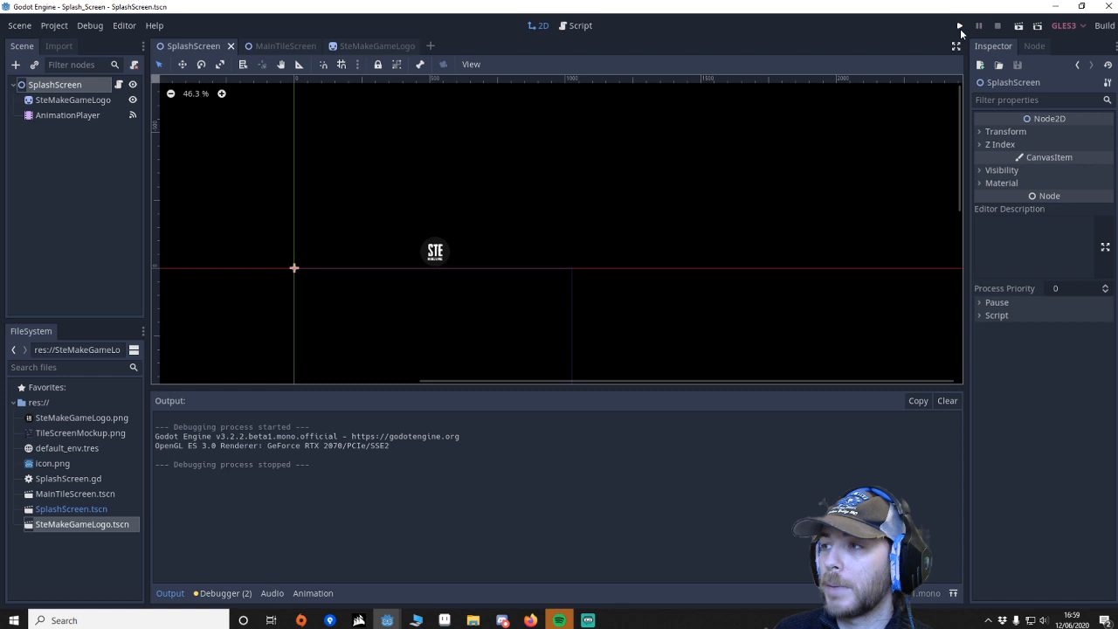
# Step: Close the demo game and open the SplashScreen_Tutorial project showing MainTitleScreen
pyautogui.click(955, 25)
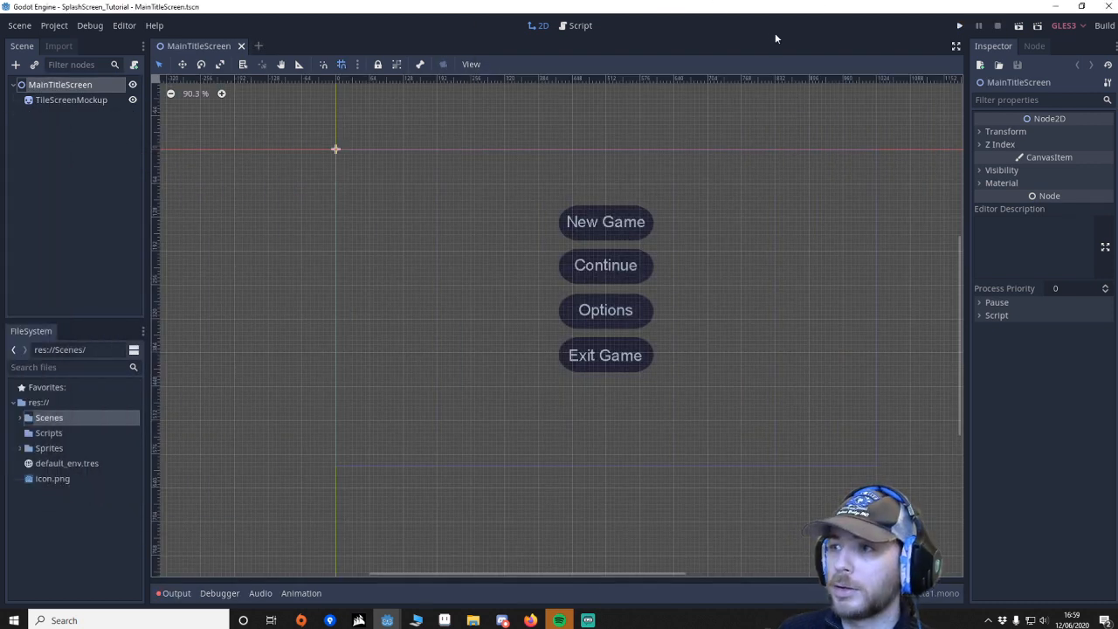
pyautogui.moveTo(632, 12)
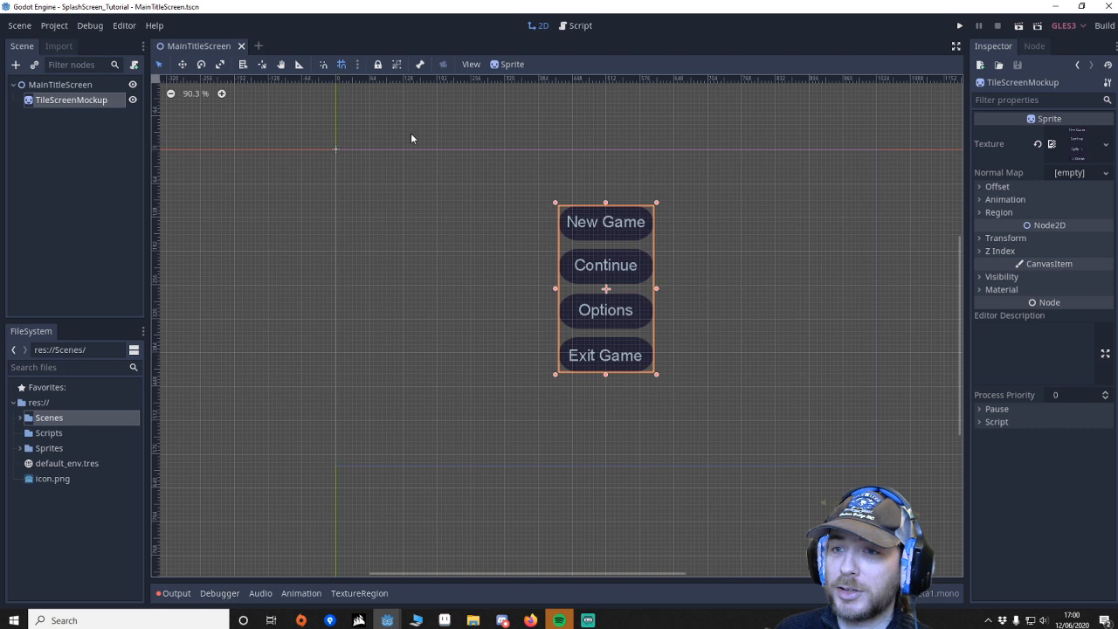
pyautogui.moveTo(570, 263)
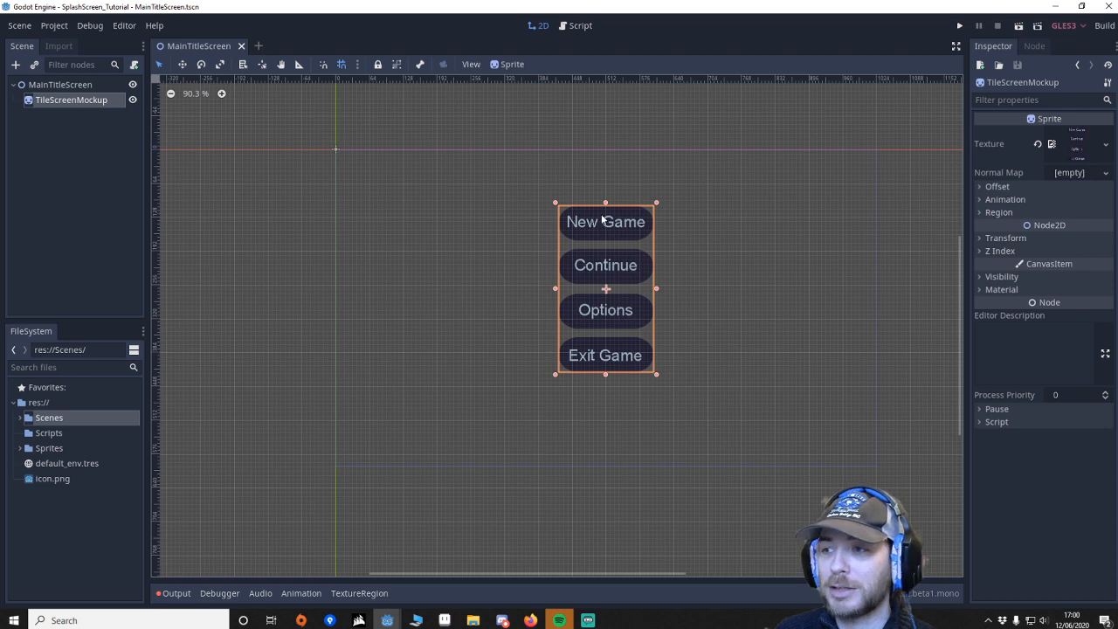
pyautogui.moveTo(316, 38)
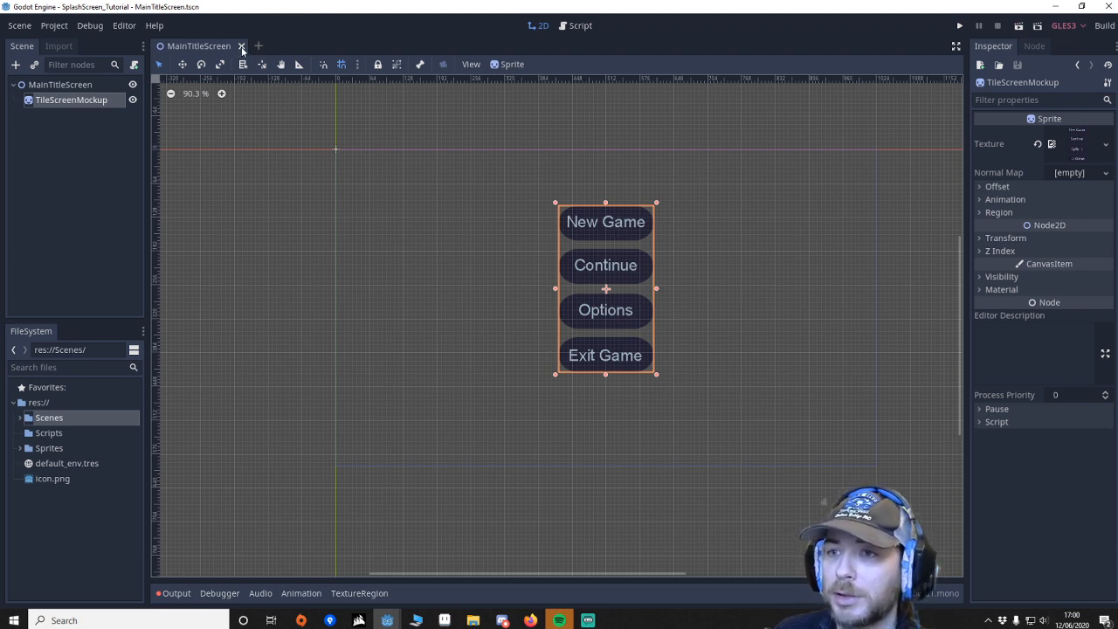
# Step: Close MainTitleScreen and start a new scene with a 2D root named SplashScreen
pyautogui.click(246, 45)
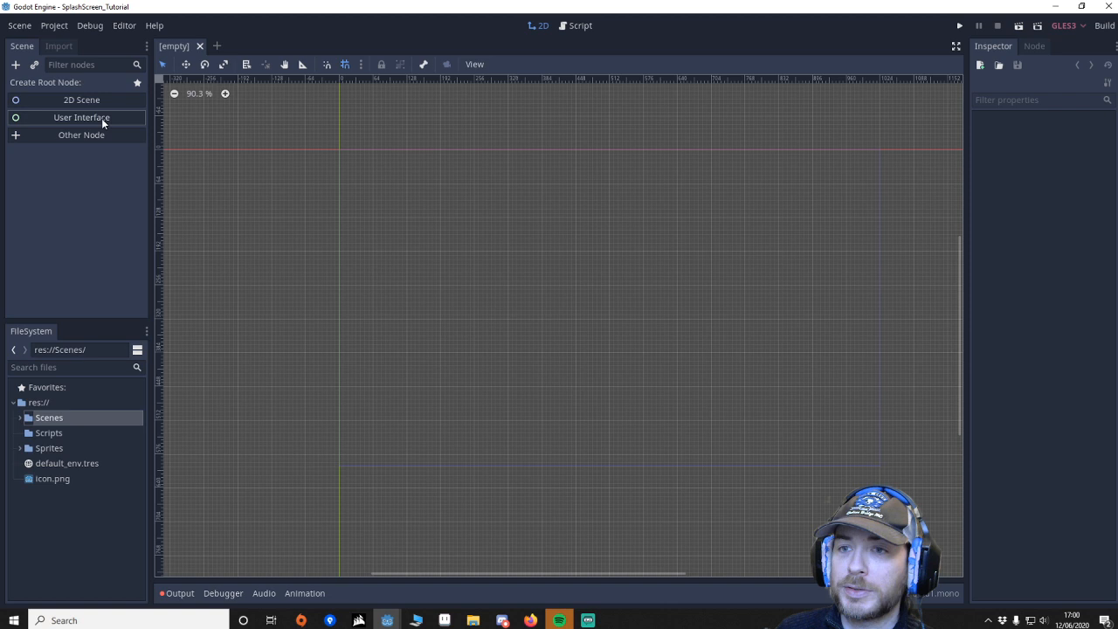
pyautogui.click(74, 98)
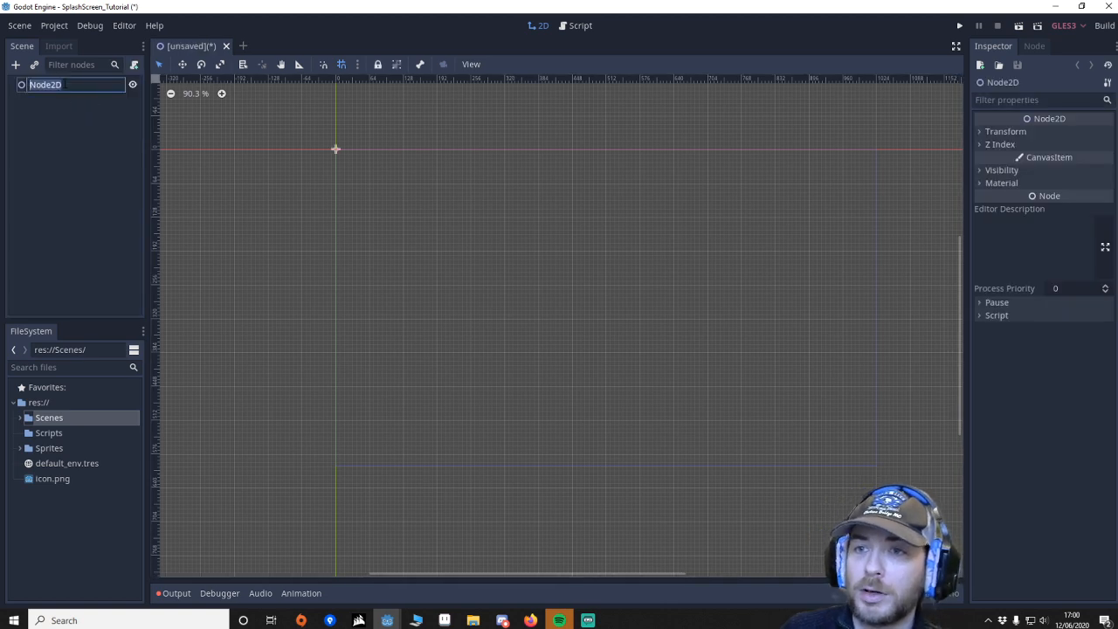
pyautogui.write('SplashScr')
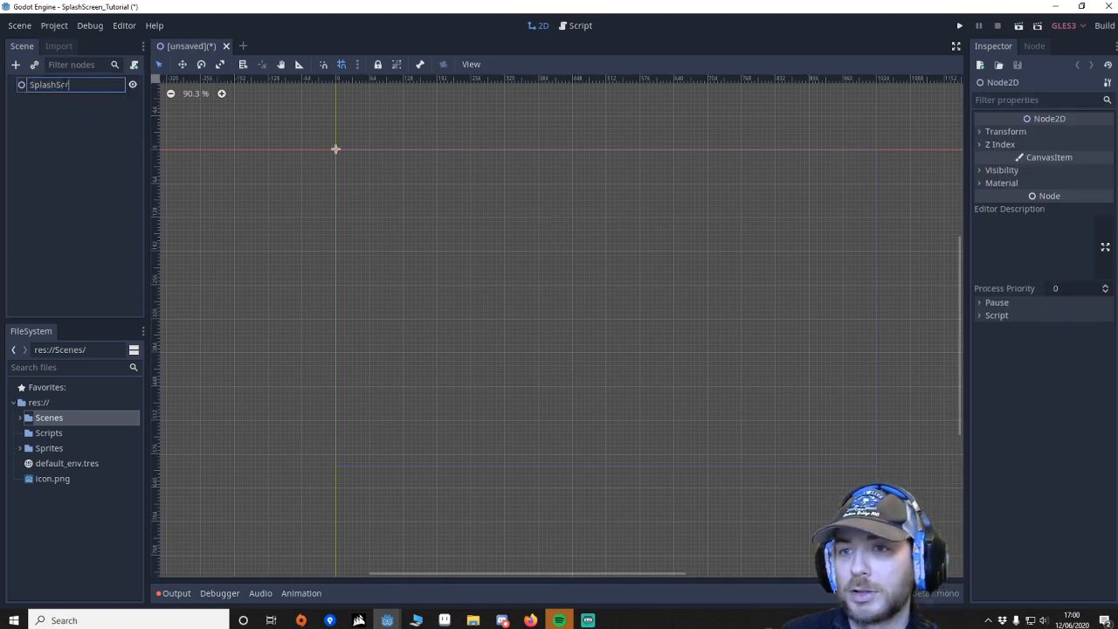
# Step: Add an AnimationPlayer child and place the SteMakeGameLogo sprite at 520, -72
pyautogui.rightClick(48, 86)
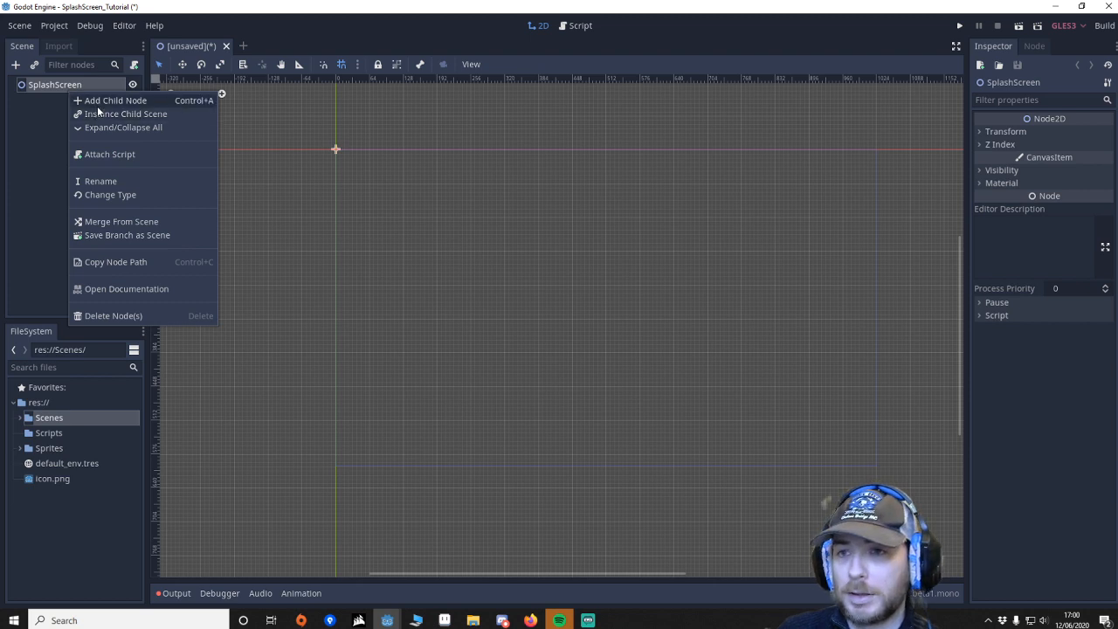
pyautogui.click(116, 100)
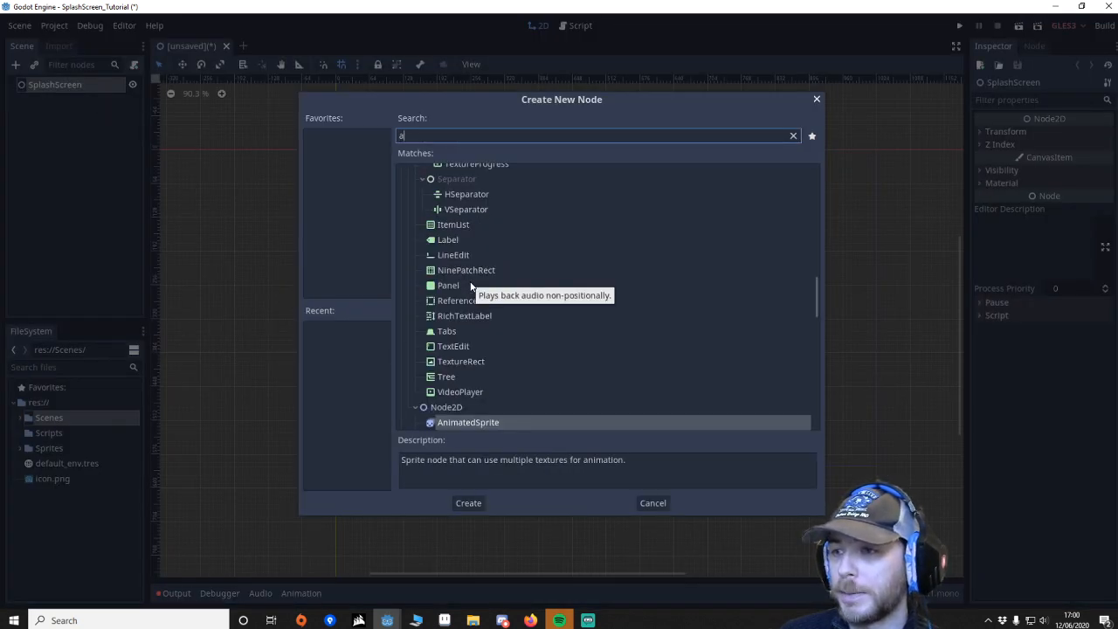
pyautogui.click(468, 502)
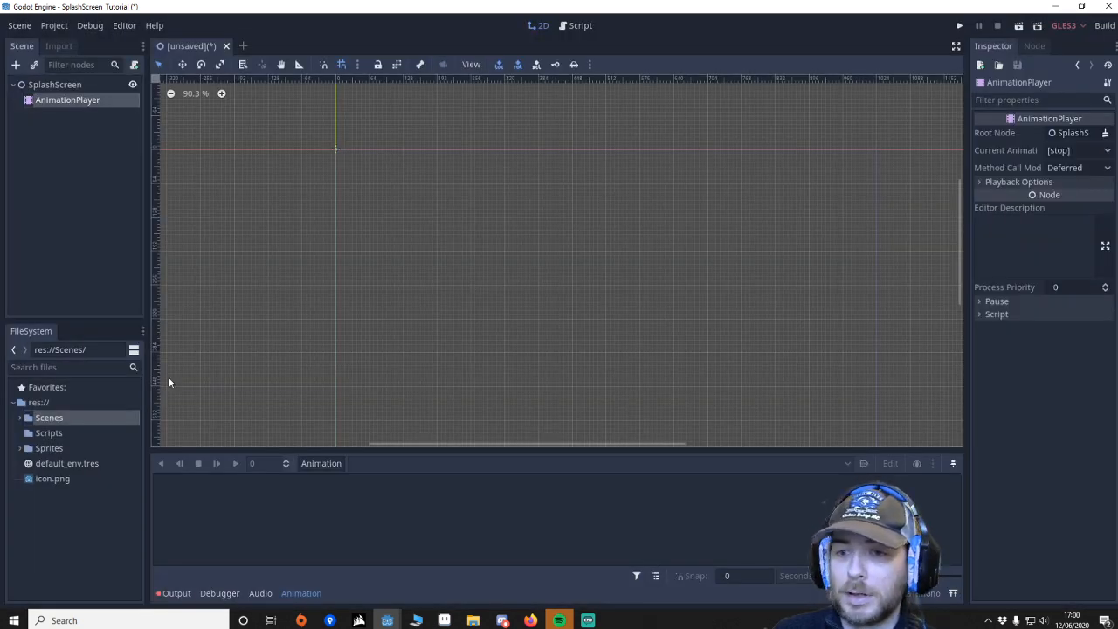
pyautogui.click(21, 447)
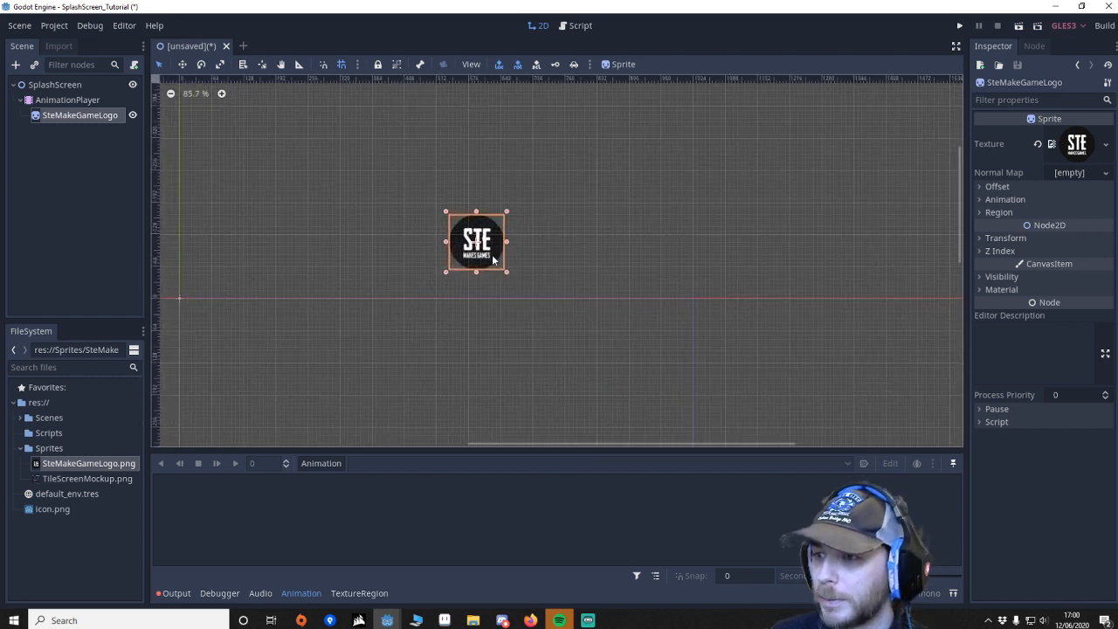
pyautogui.moveTo(476, 242); pyautogui.dragTo(439, 262)
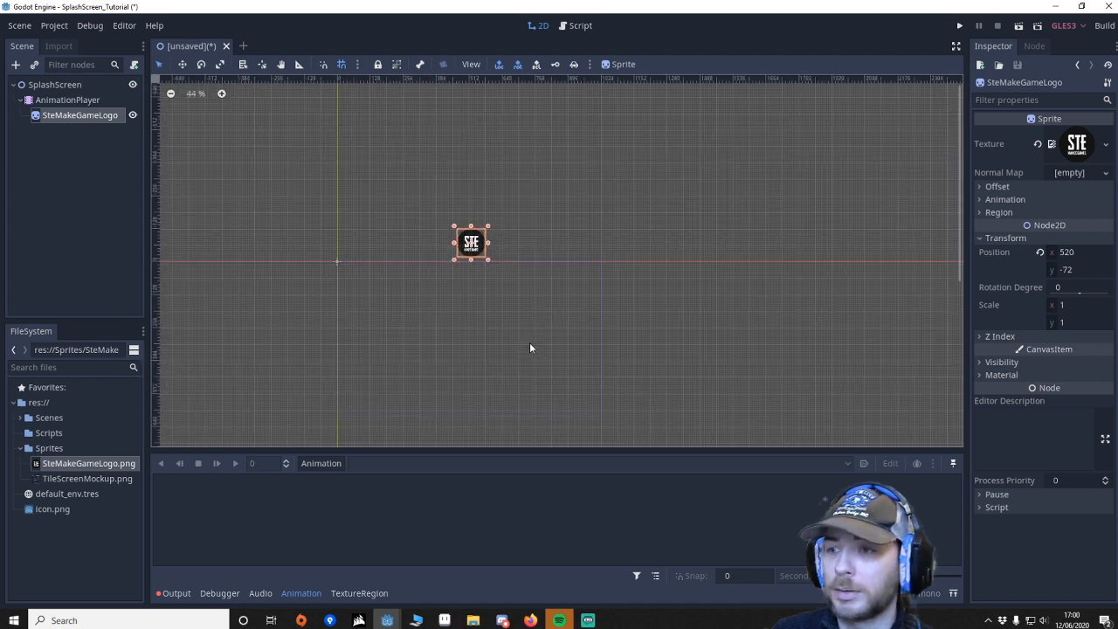
# Step: Set Rendering > Environment Default Clear Color to black in Project Settings
pyautogui.click(72, 25)
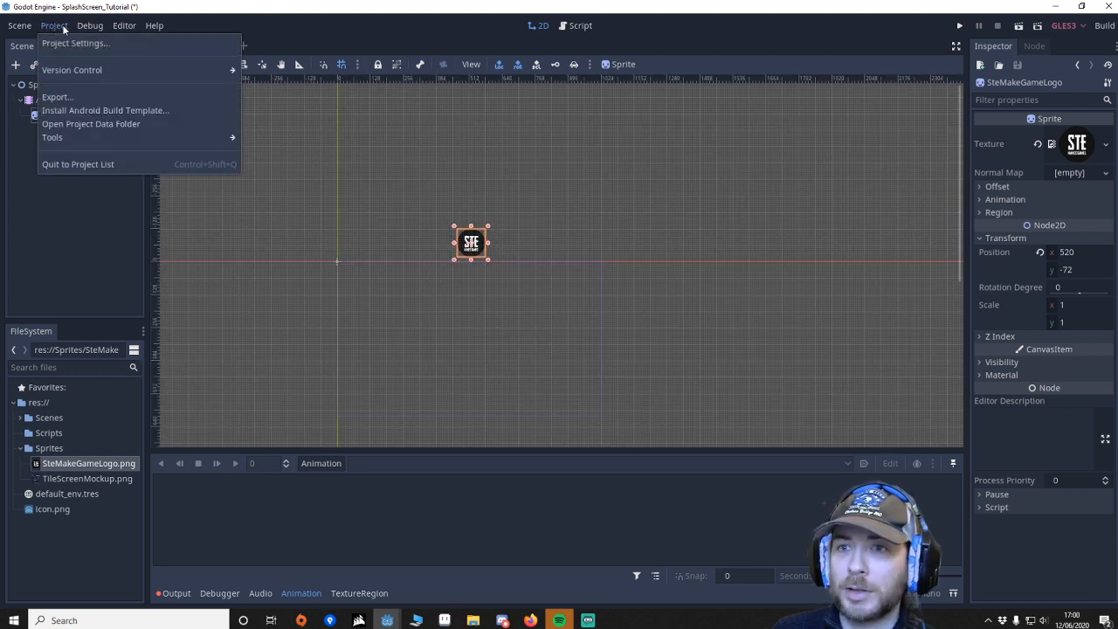
pyautogui.click(86, 44)
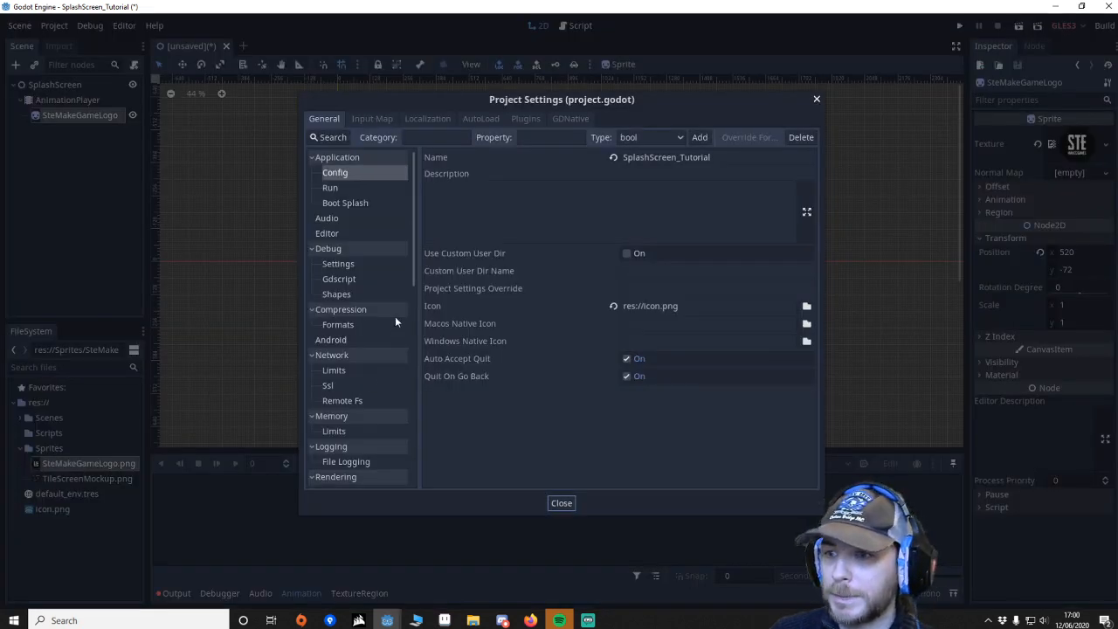
pyautogui.scroll(-3)
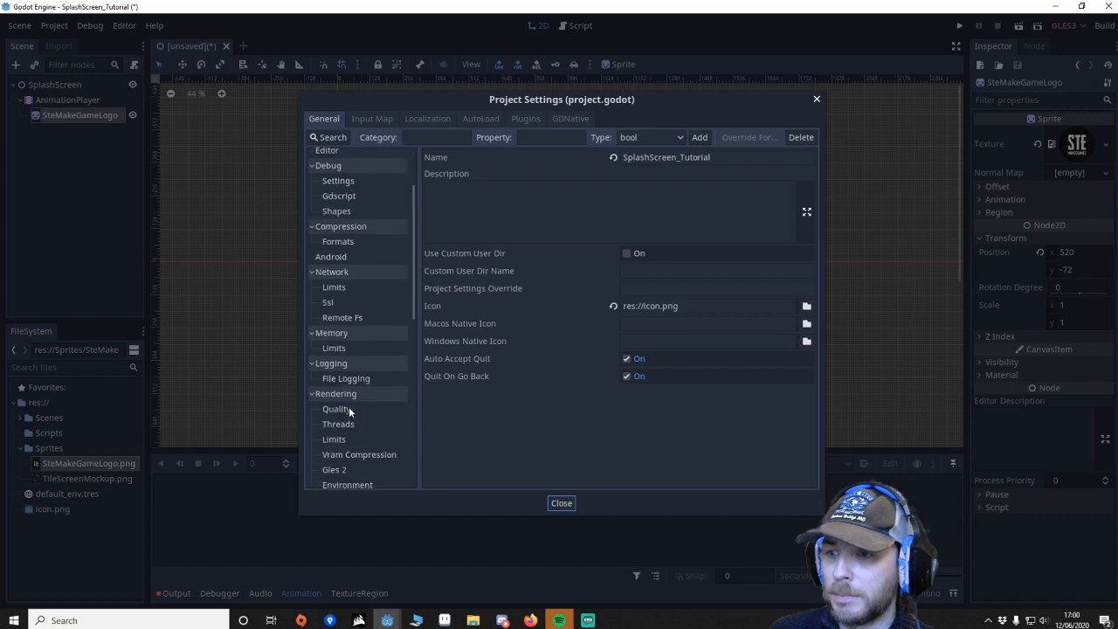
pyautogui.click(338, 431)
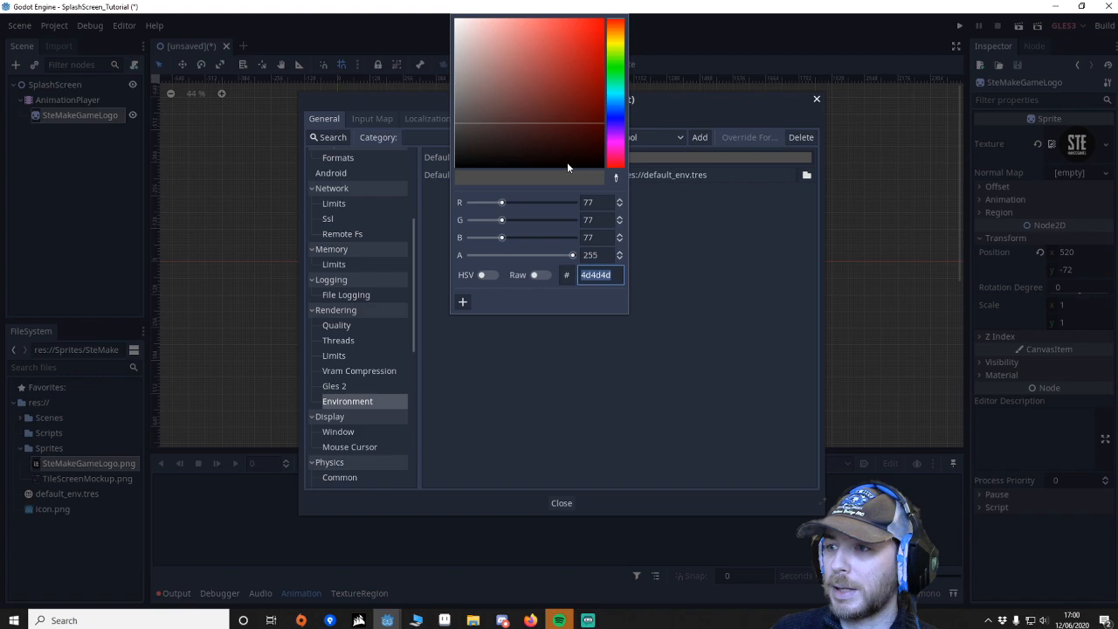
pyautogui.click(560, 502)
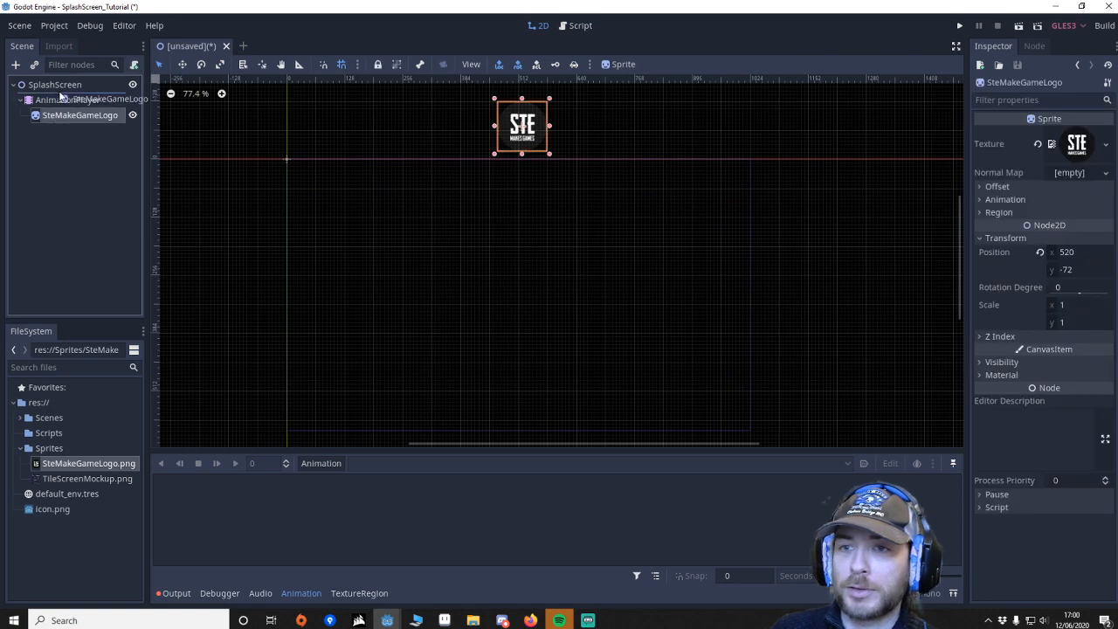
# Step: Create a new animation named DoSlashAnimation on the AnimationPlayer
pyautogui.click(63, 115)
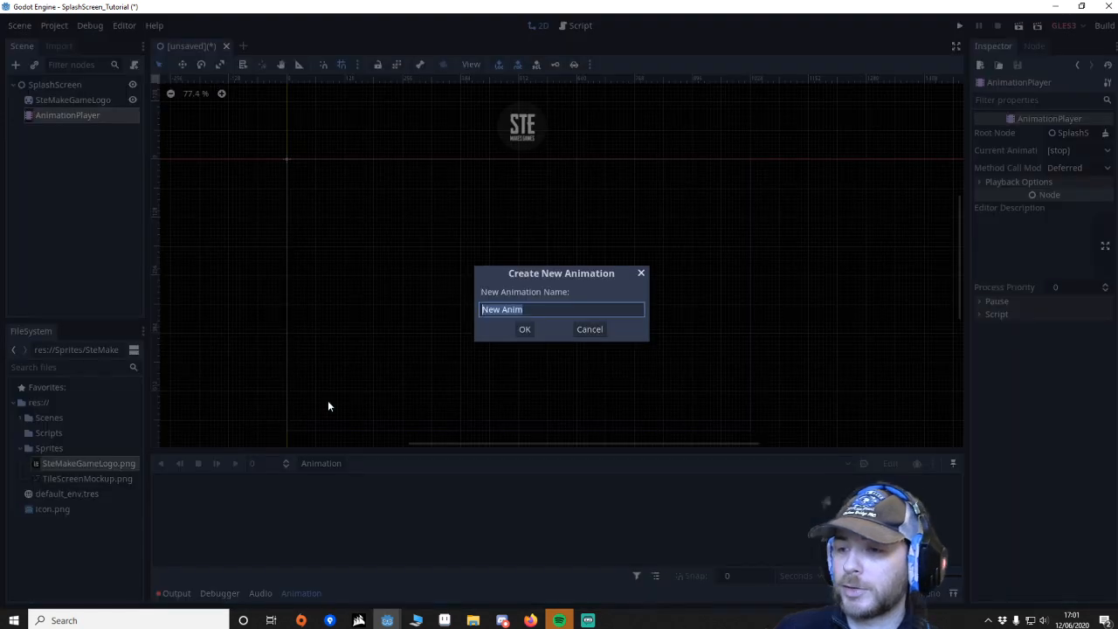
pyautogui.write('Dos')
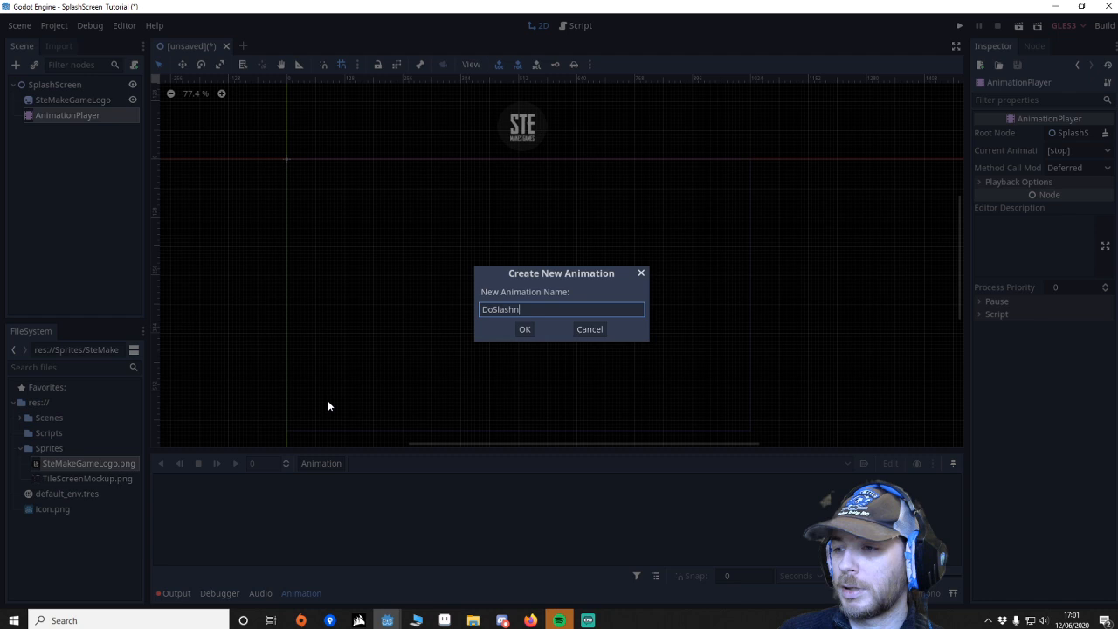
pyautogui.click(524, 329)
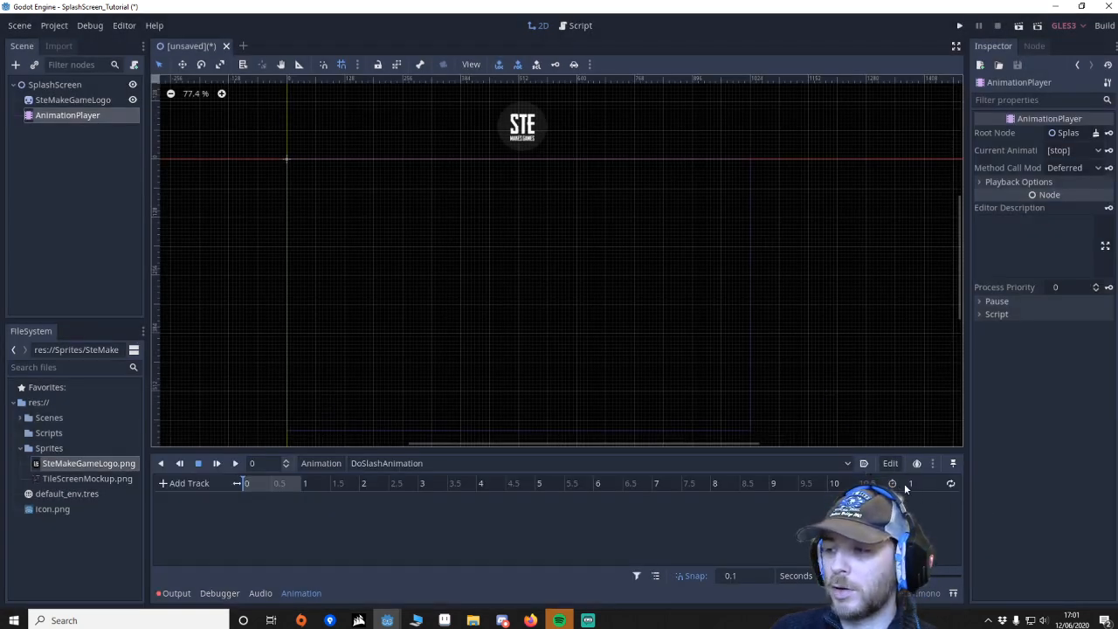
pyautogui.moveTo(951, 484)
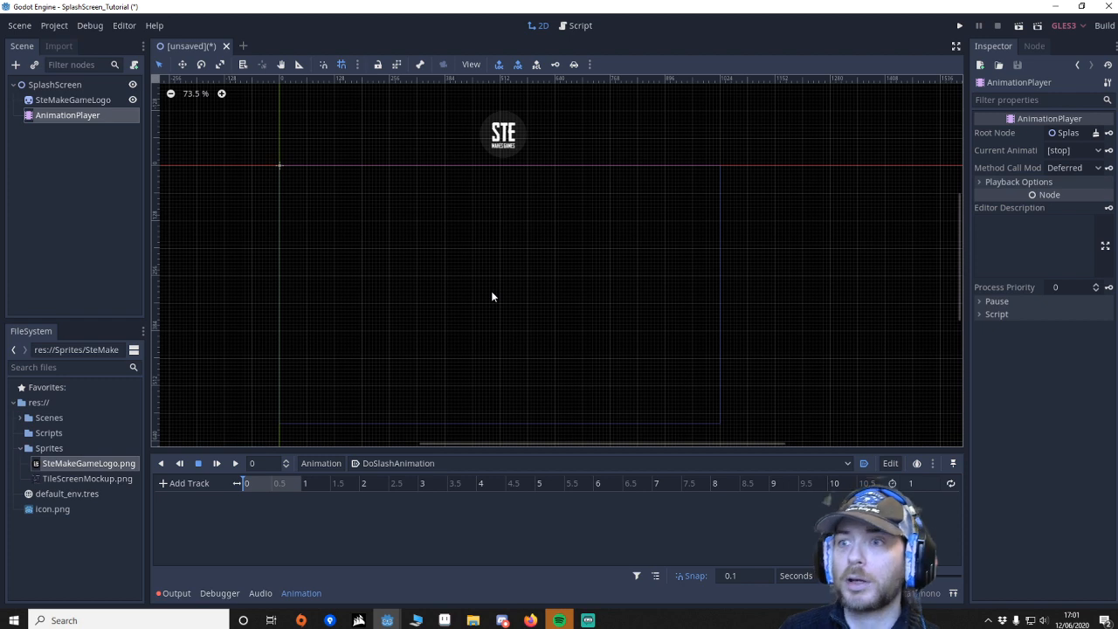
pyautogui.moveTo(529, 278)
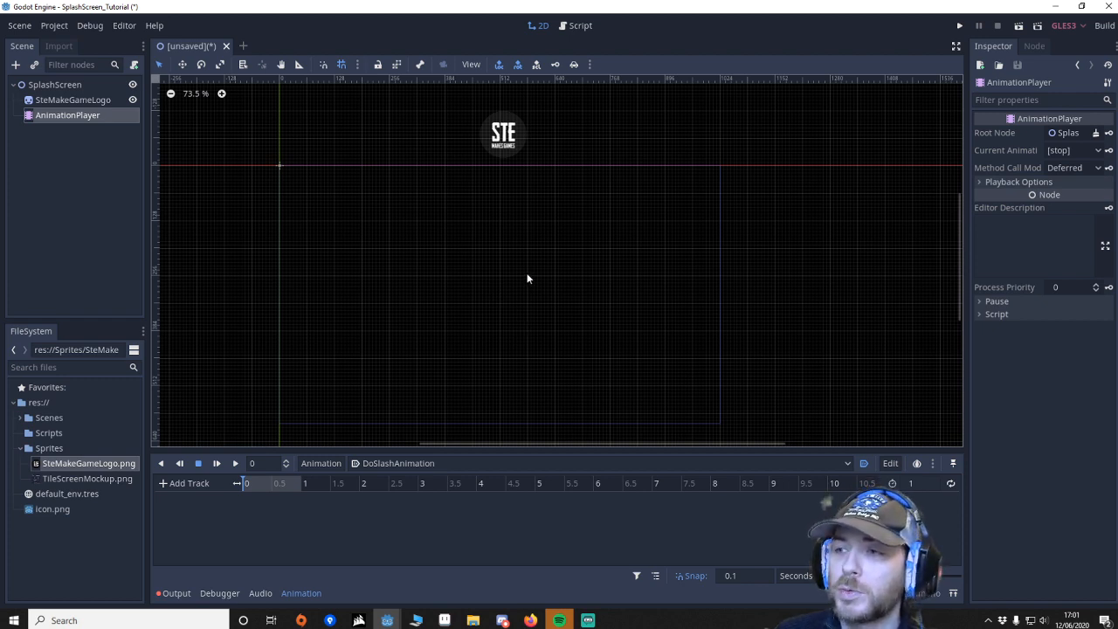
pyautogui.moveTo(525, 289)
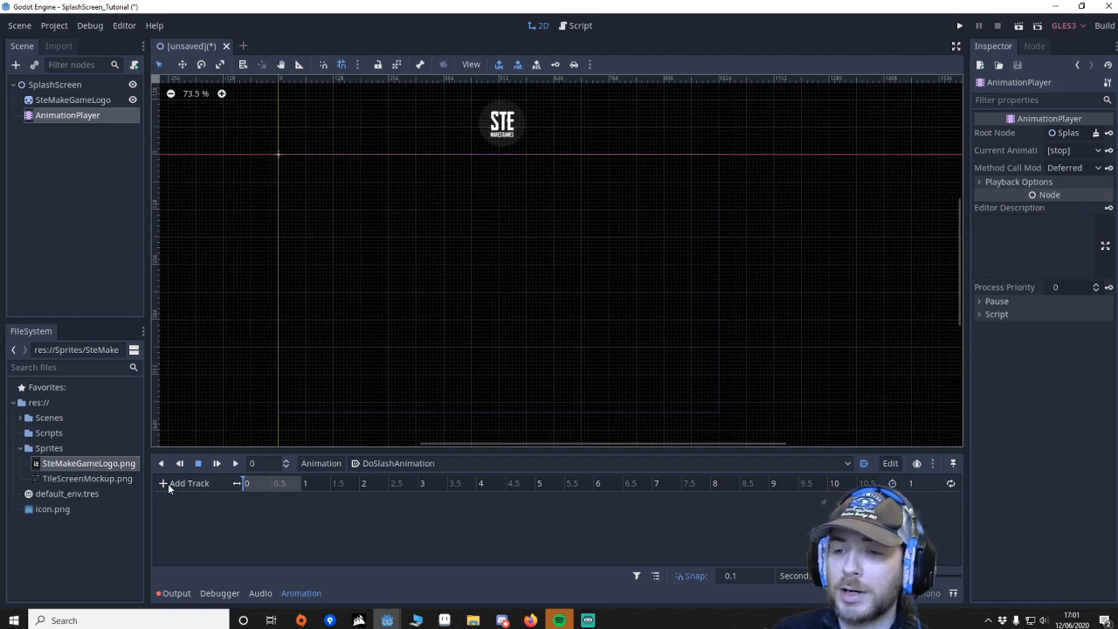
# Step: Add a Bezier curve track for the SteMakeGameLogo position
pyautogui.click(187, 483)
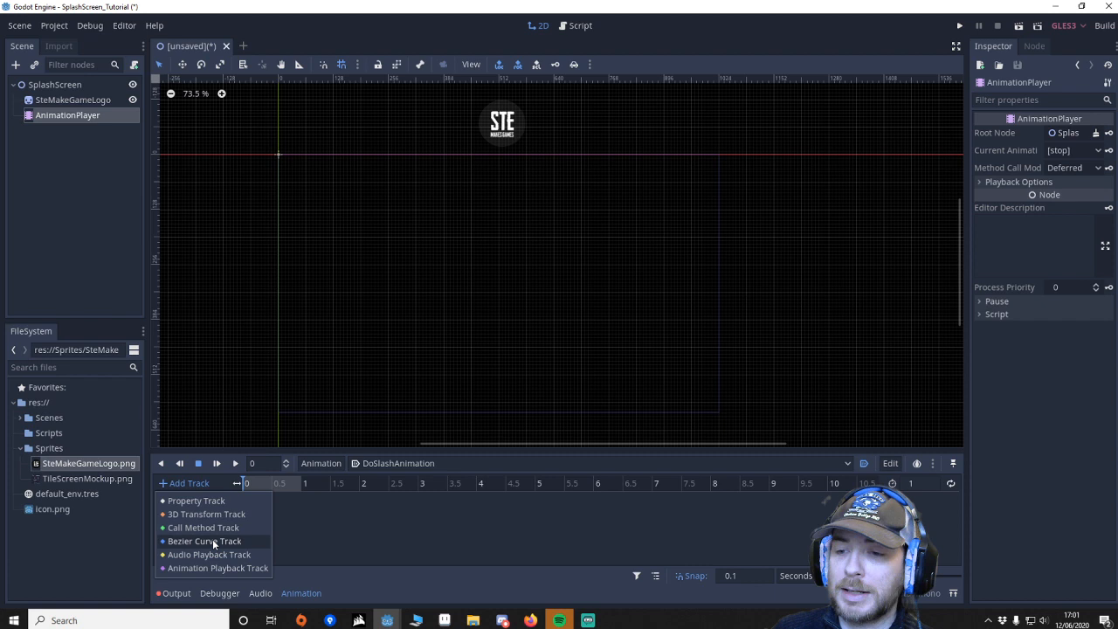
pyautogui.click(195, 501)
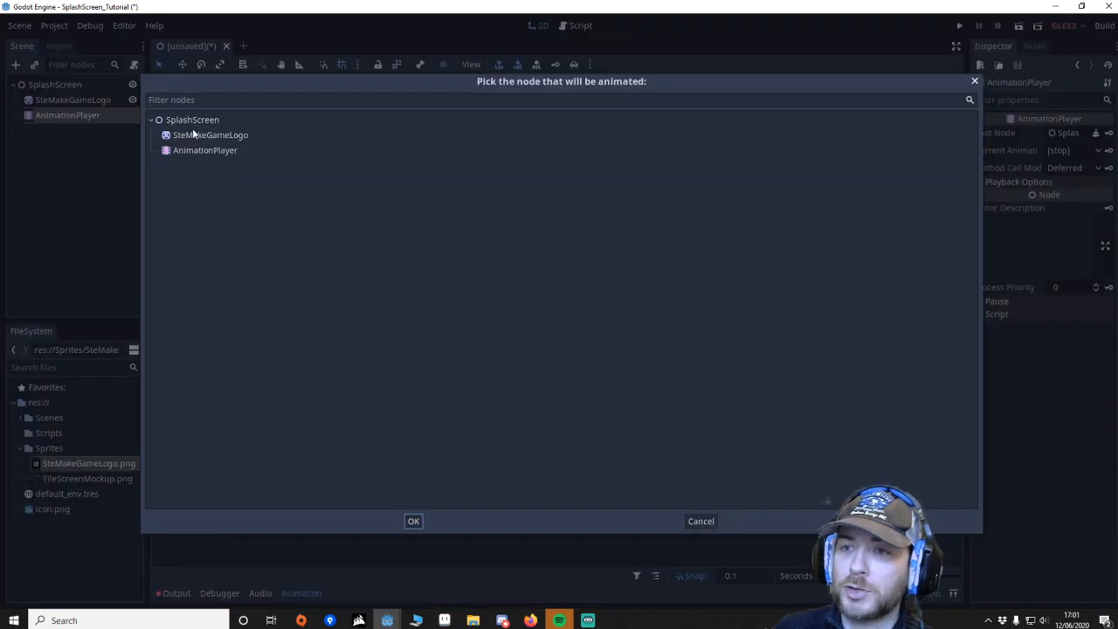
pyautogui.click(210, 135)
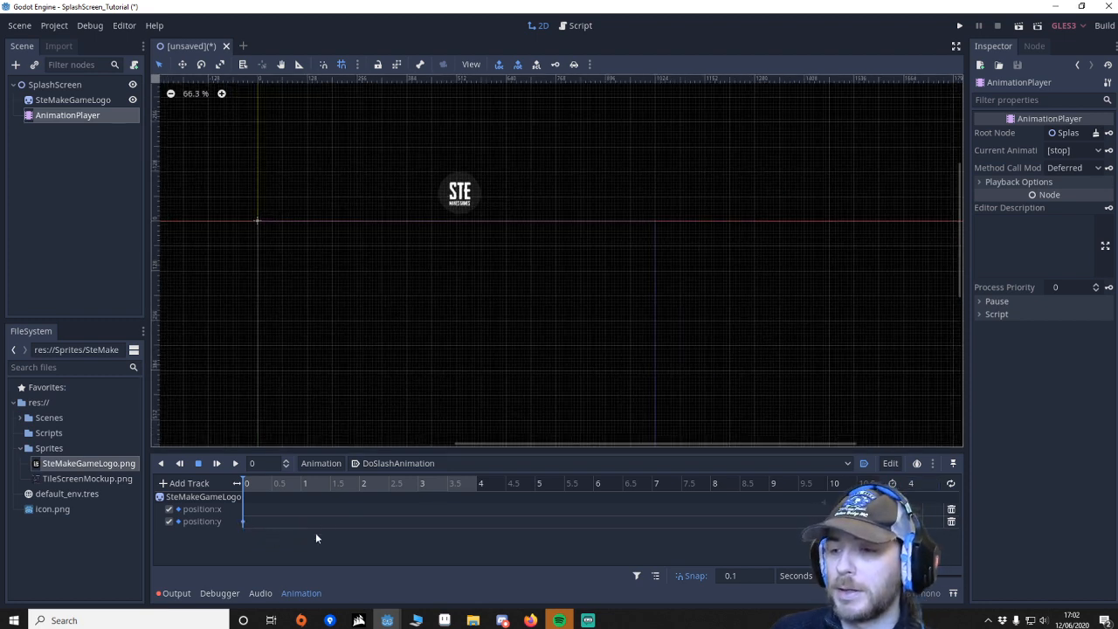
# Step: Set the animation length to 4 and key the logo's position at 1.7 seconds
pyautogui.click(337, 483)
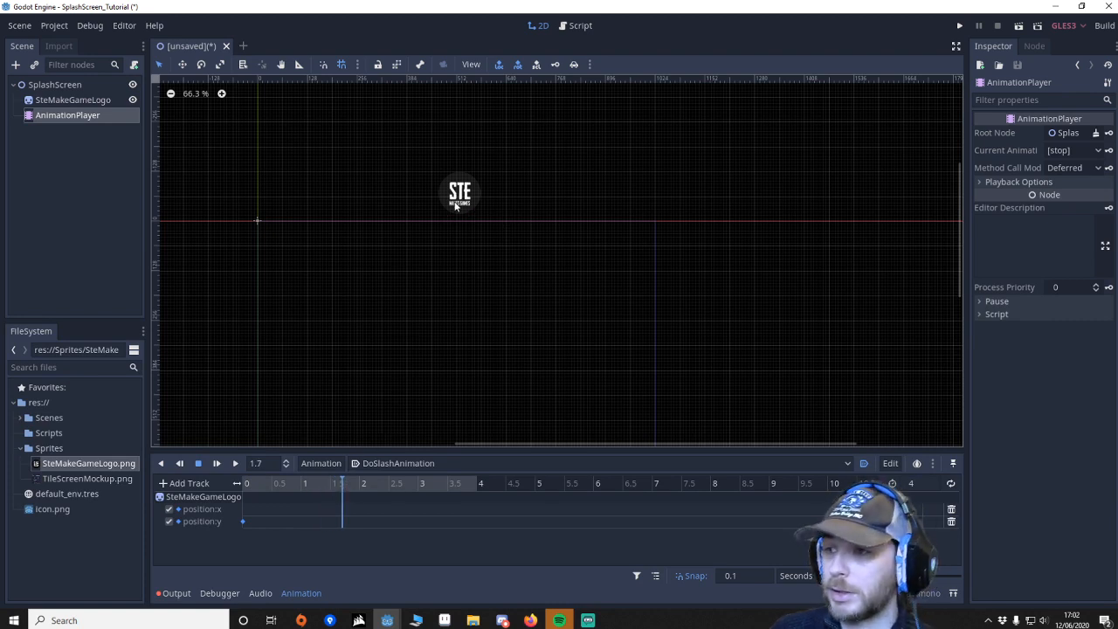
pyautogui.click(75, 99)
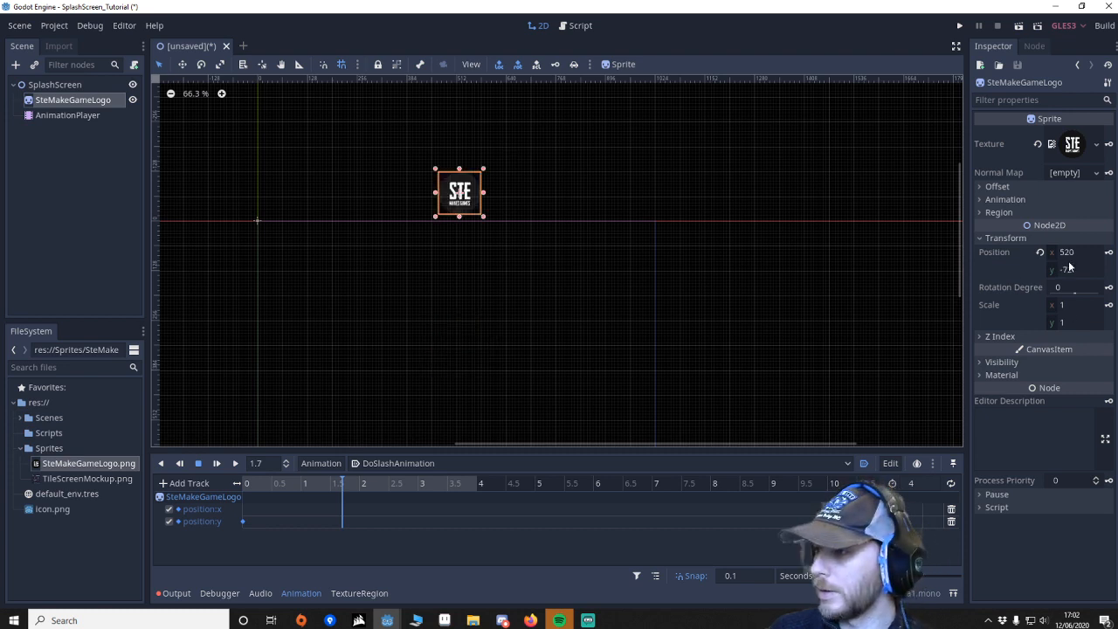
pyautogui.click(1074, 269)
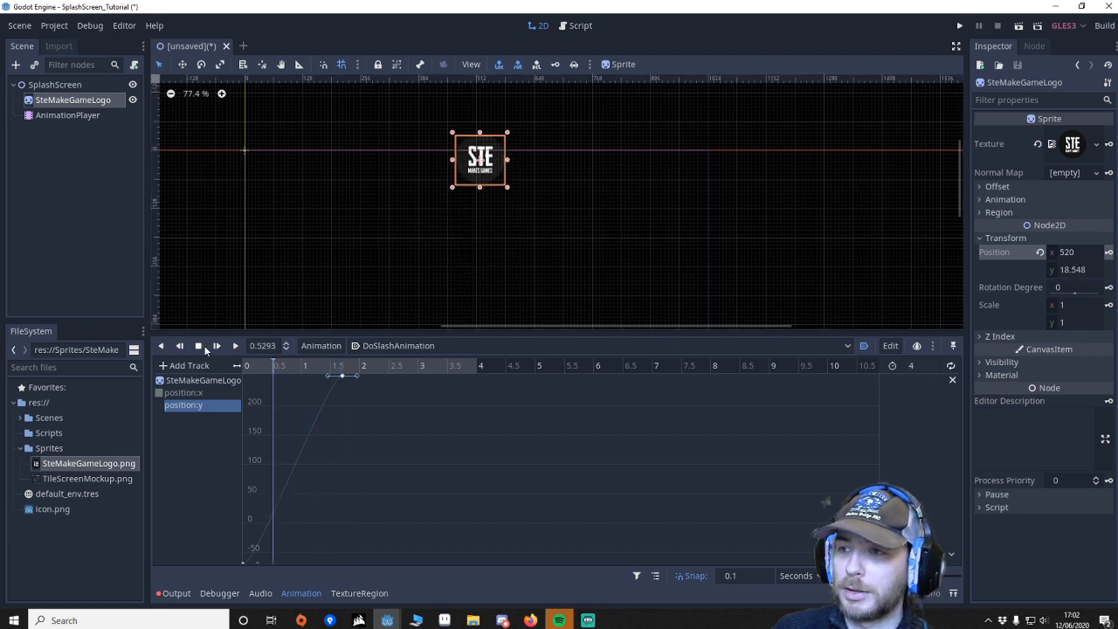
# Step: Reshape the Bezier handles of the position:y key at 1.4 s to ease into 239.661
pyautogui.click(199, 345)
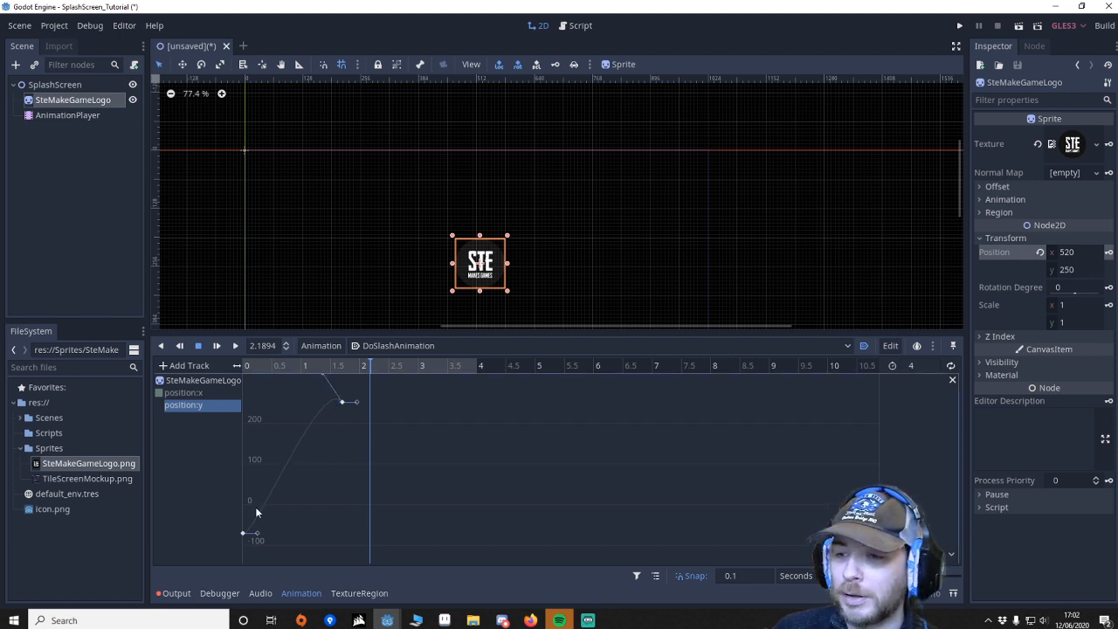
pyautogui.moveTo(294, 466)
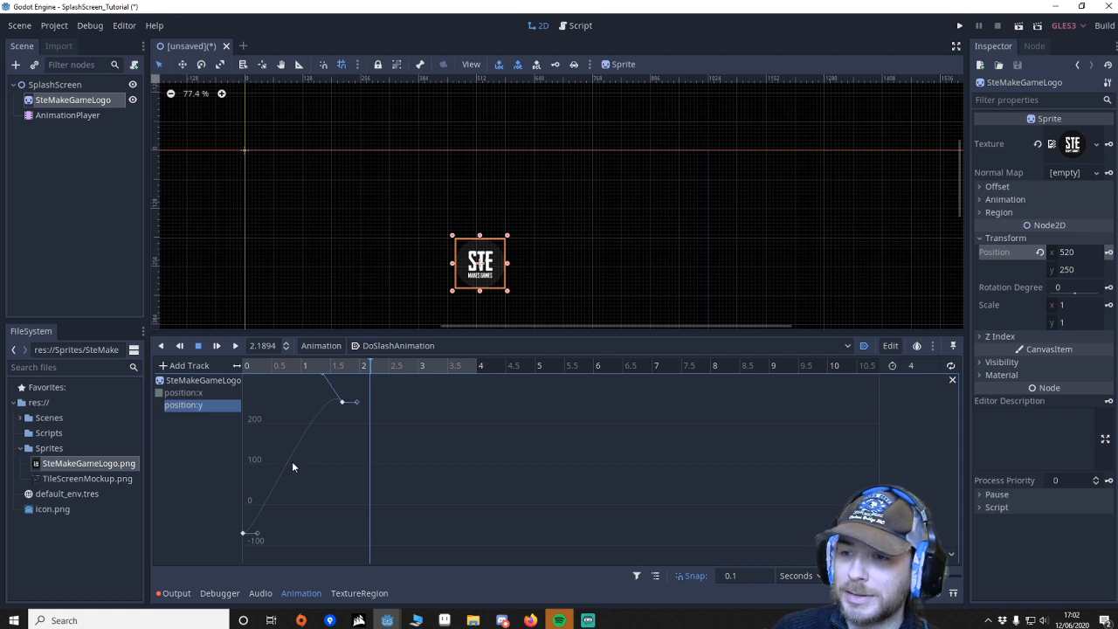
pyautogui.moveTo(325, 444)
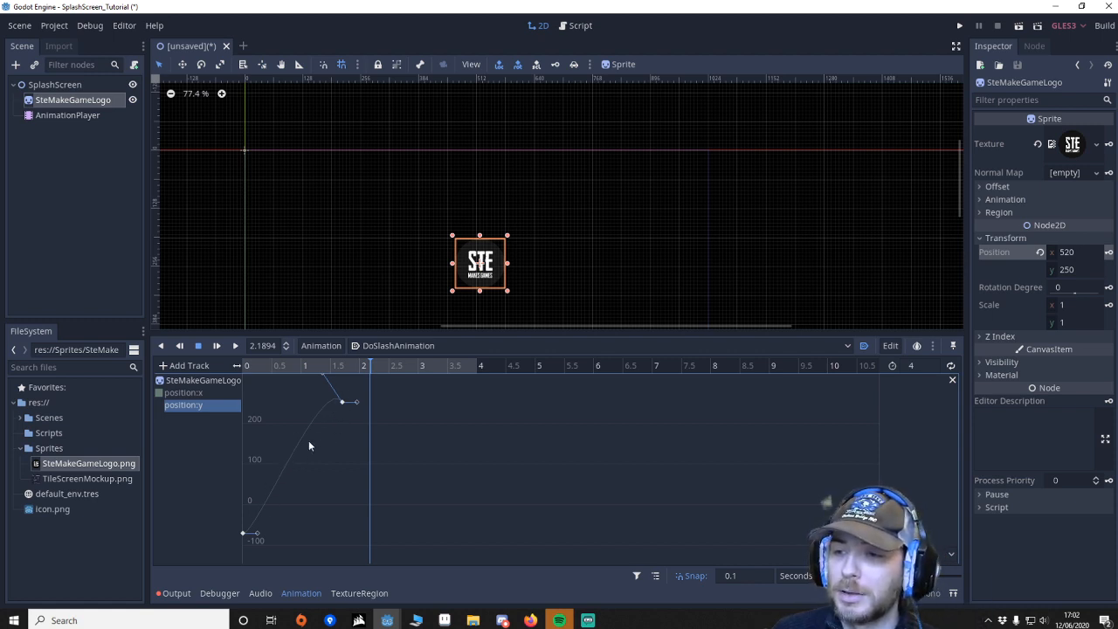
pyautogui.moveTo(320, 406)
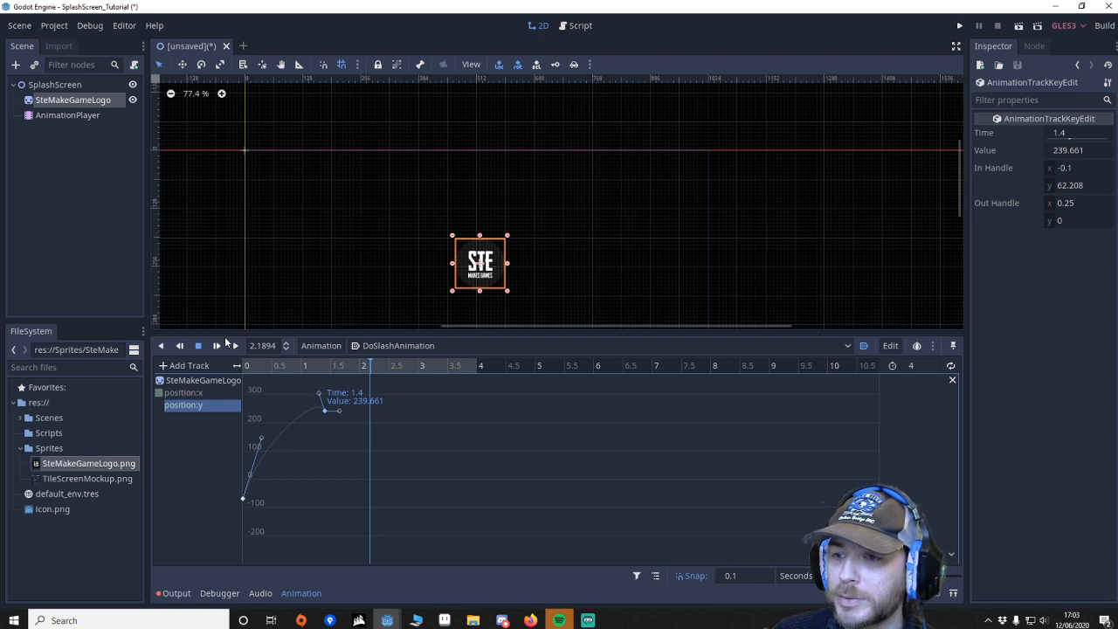
pyautogui.click(217, 346)
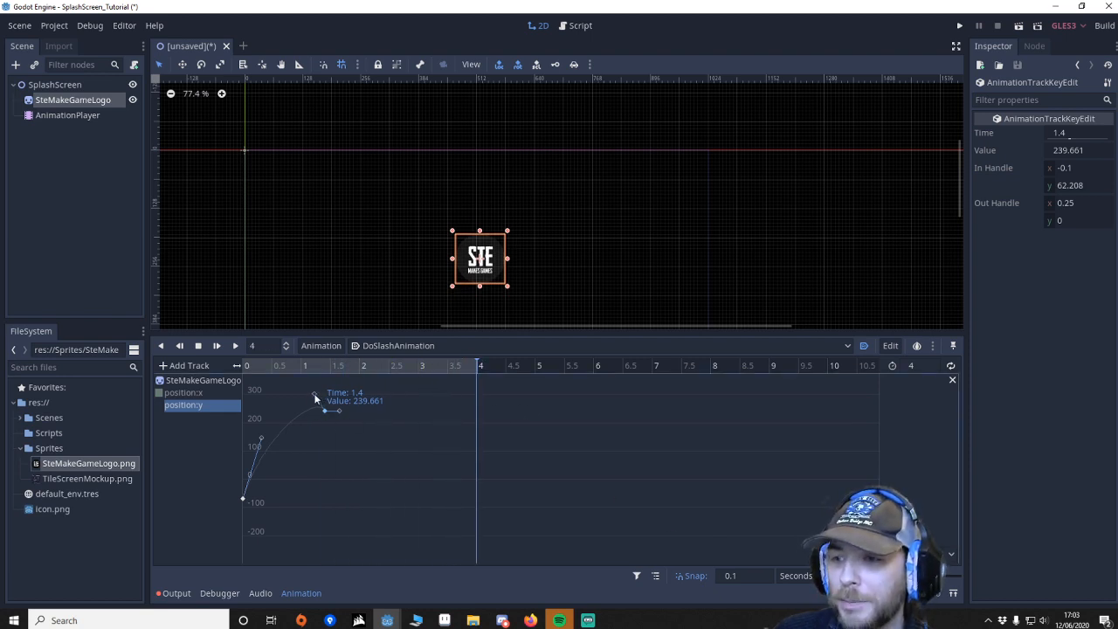
pyautogui.moveTo(315, 394); pyautogui.dragTo(309, 387)
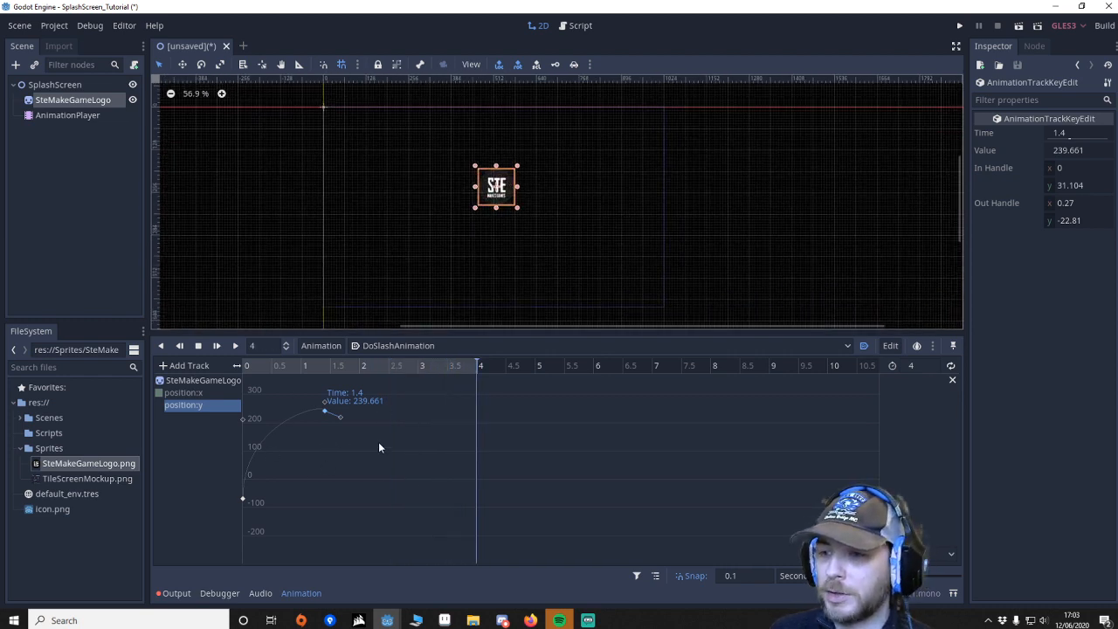
# Step: Add a modulate property track for SteMakeGameLogo with a key at 1.5 seconds
pyautogui.rightClick(380, 447)
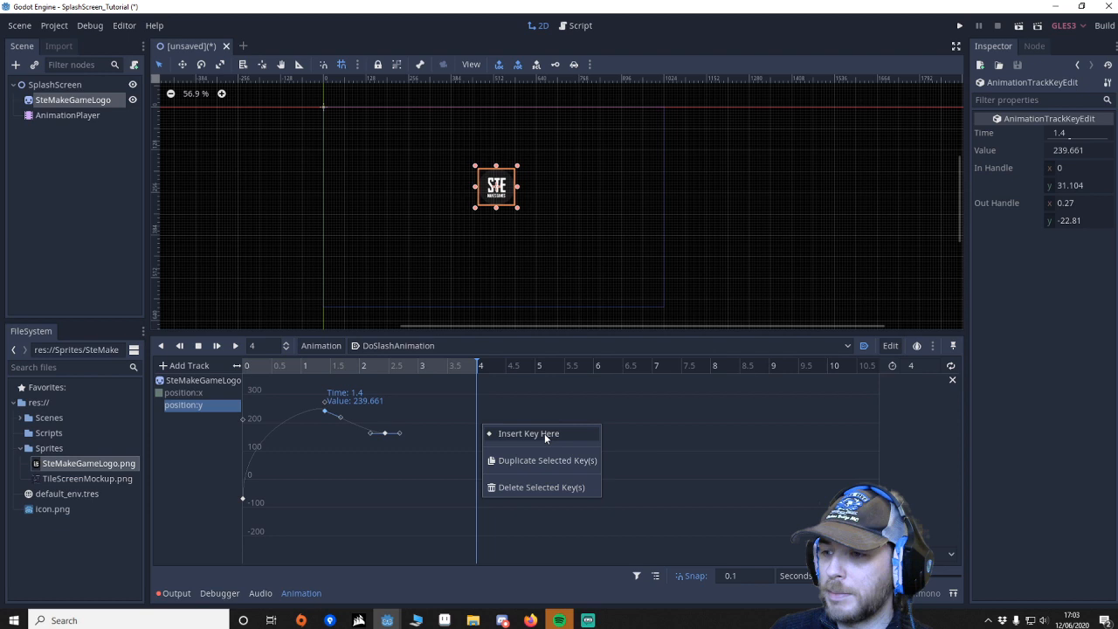
pyautogui.click(528, 433)
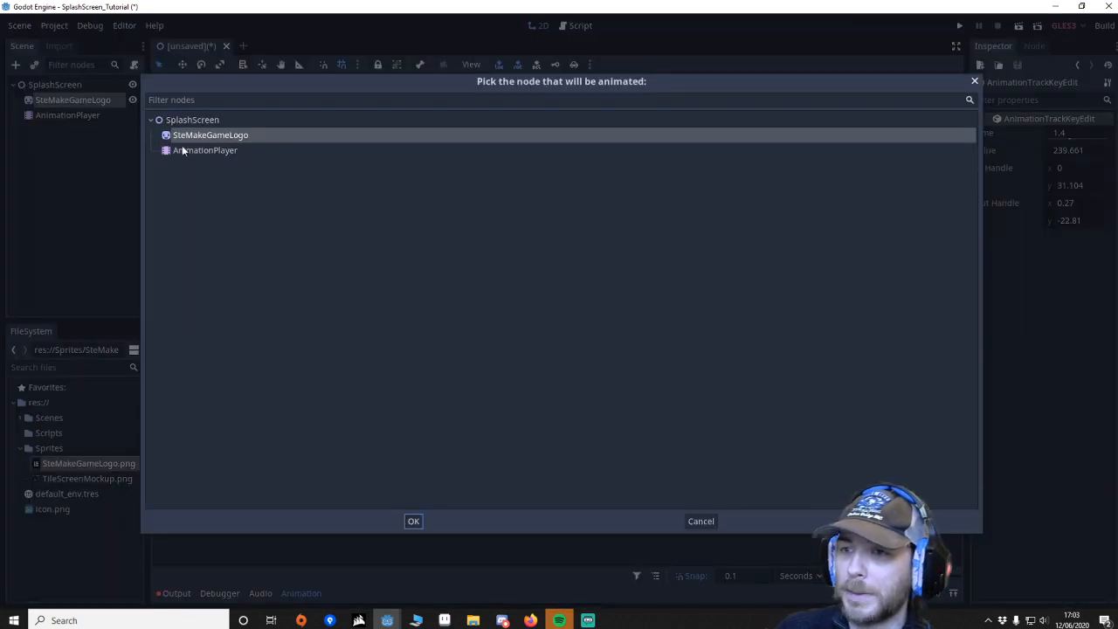
pyautogui.click(413, 520)
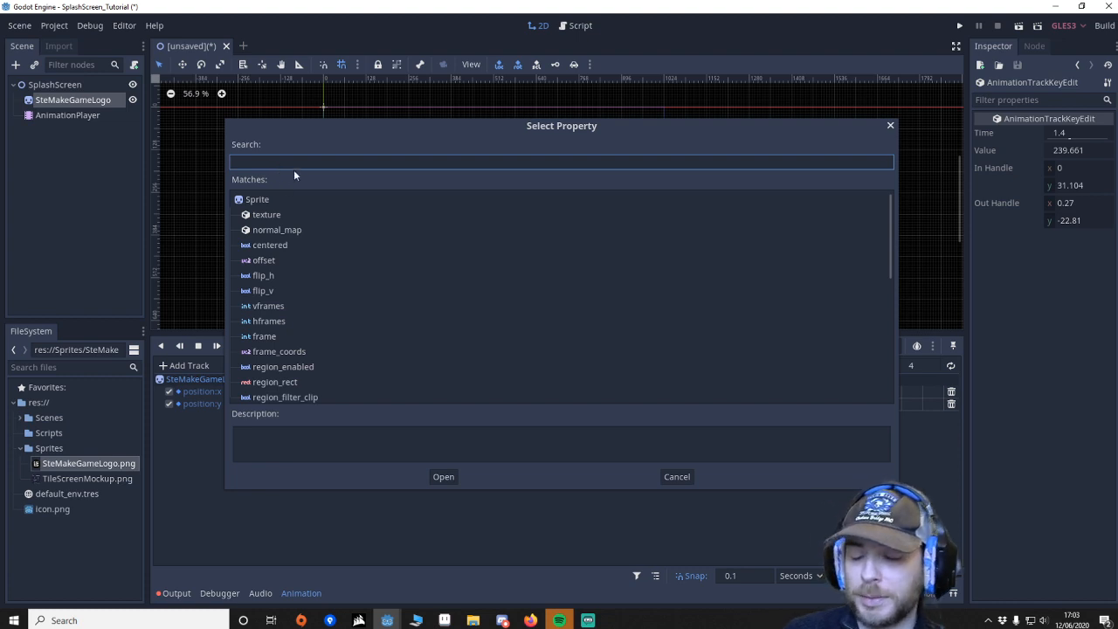
pyautogui.write('mod')
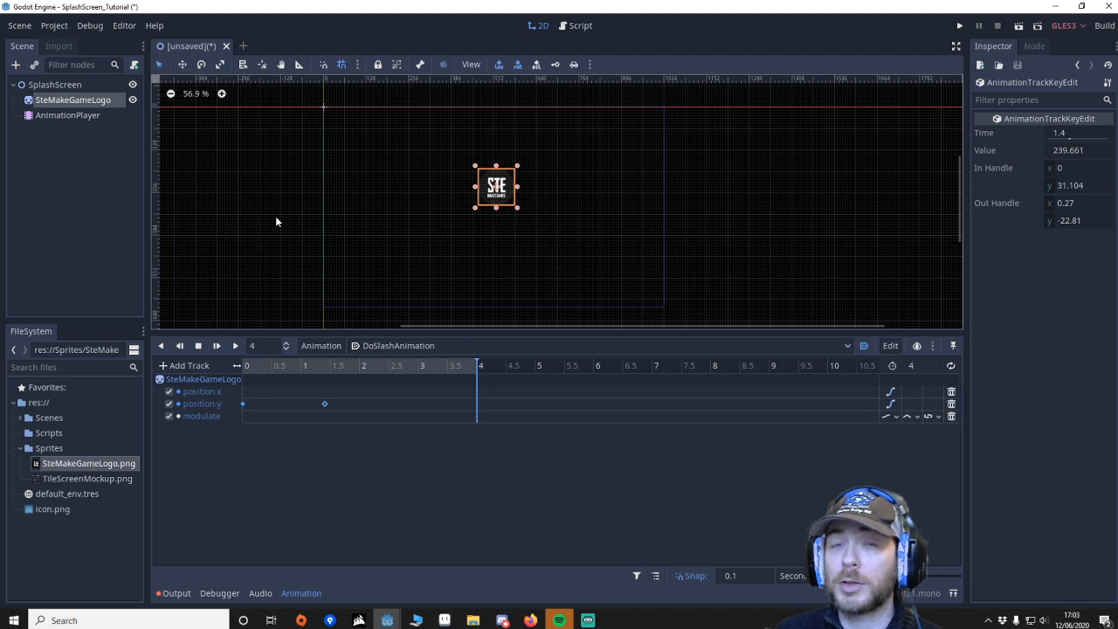
pyautogui.moveTo(470, 217)
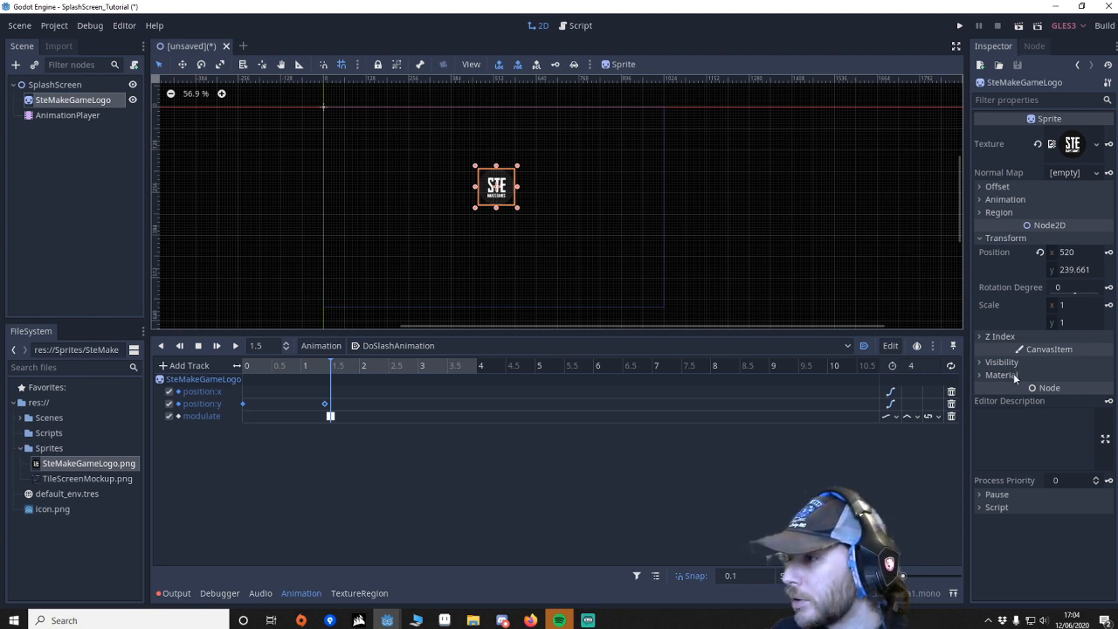
pyautogui.click(1002, 362)
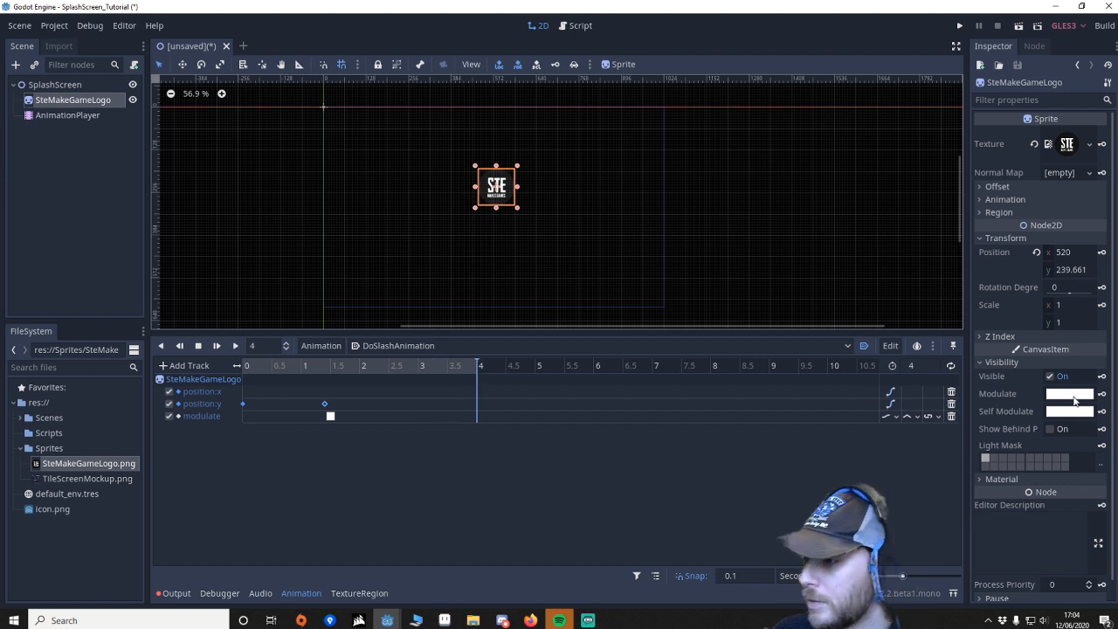
# Step: Key the logo's Modulate alpha to 0 at 4 seconds and scrub to preview the fade
pyautogui.click(1070, 393)
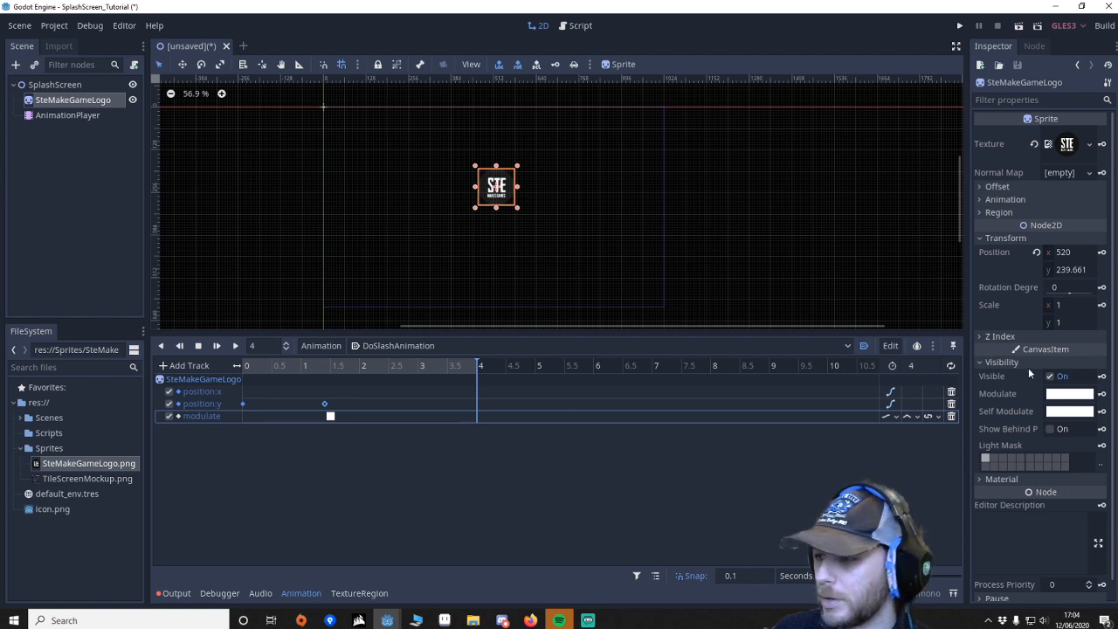
pyautogui.click(1065, 393)
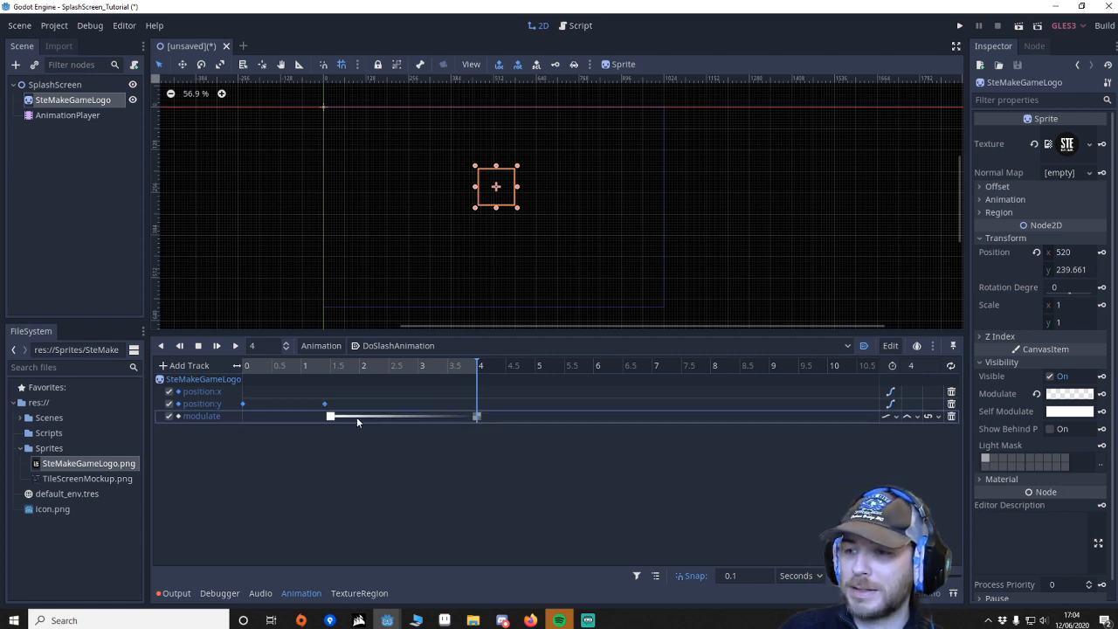
pyautogui.click(288, 365)
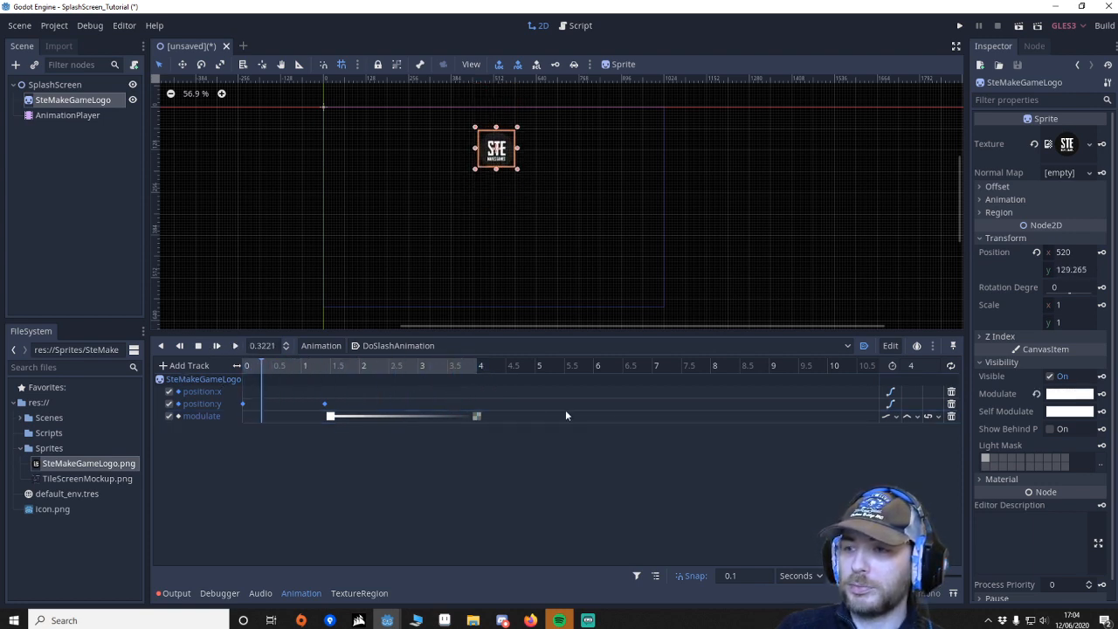
pyautogui.click(376, 365)
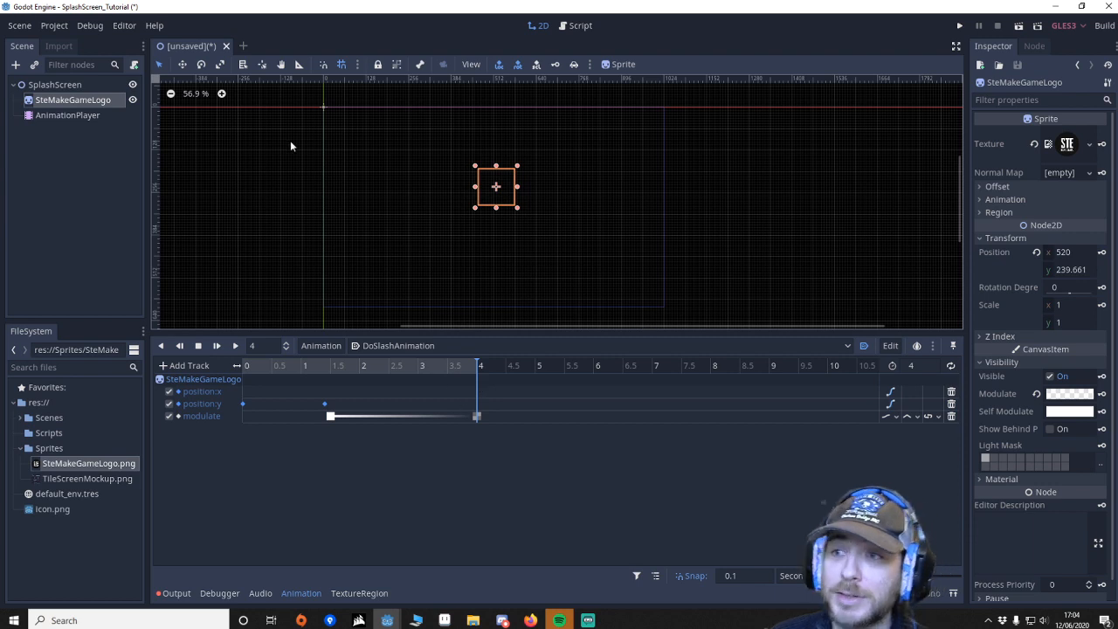
pyautogui.moveTo(356, 281)
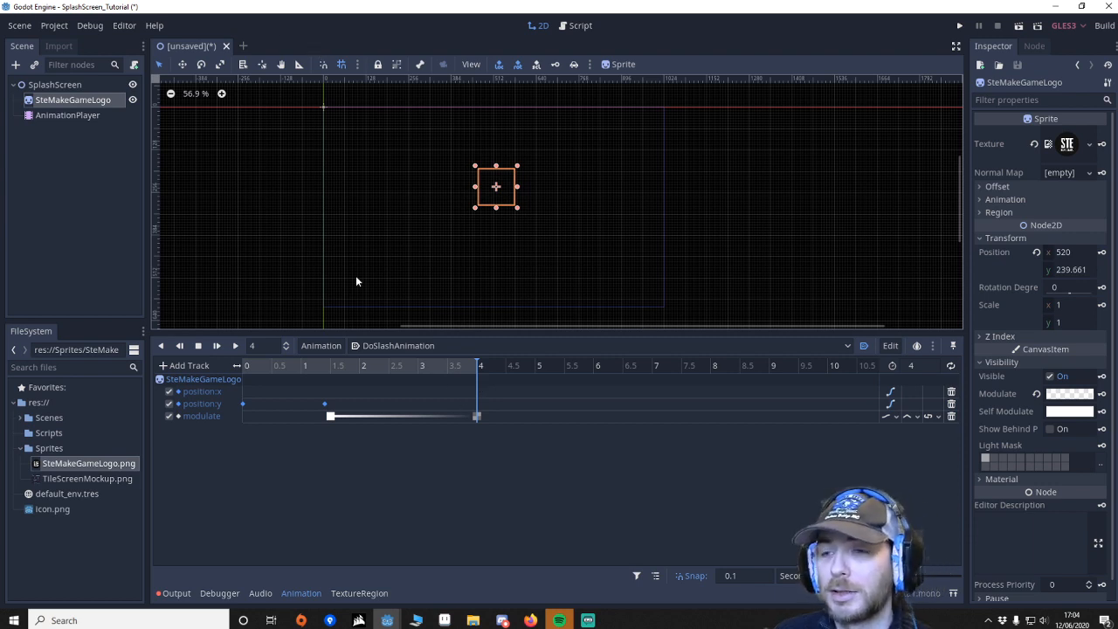
pyautogui.moveTo(664, 258)
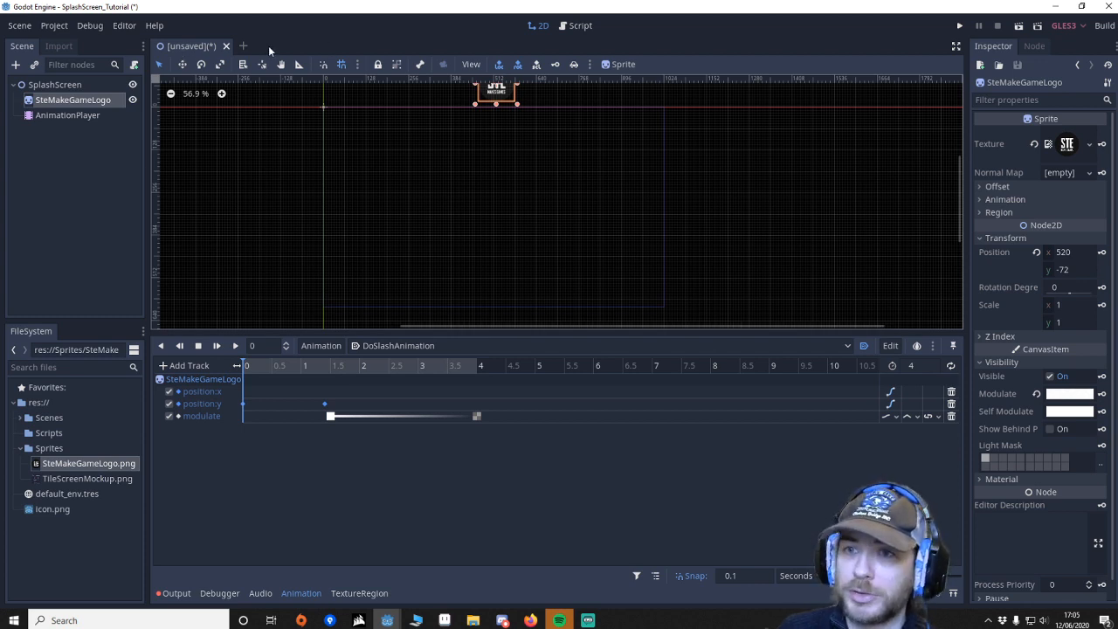
# Step: Save the scene as SplashScreen.tscn
pyautogui.press('ctrl+shift+s')
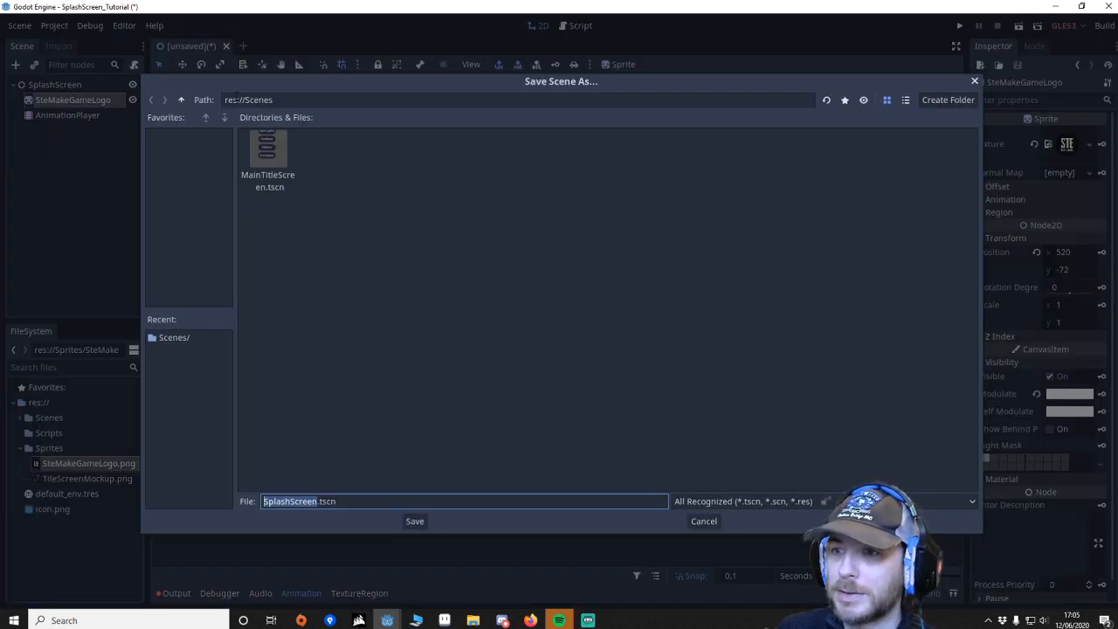
pyautogui.click(414, 522)
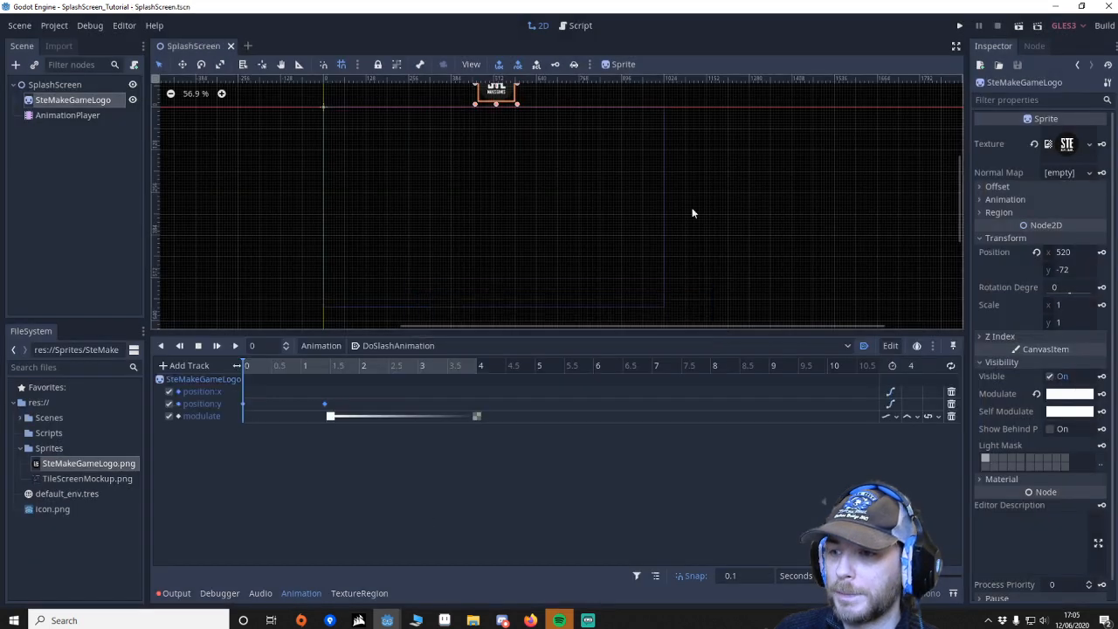
pyautogui.click(1034, 46)
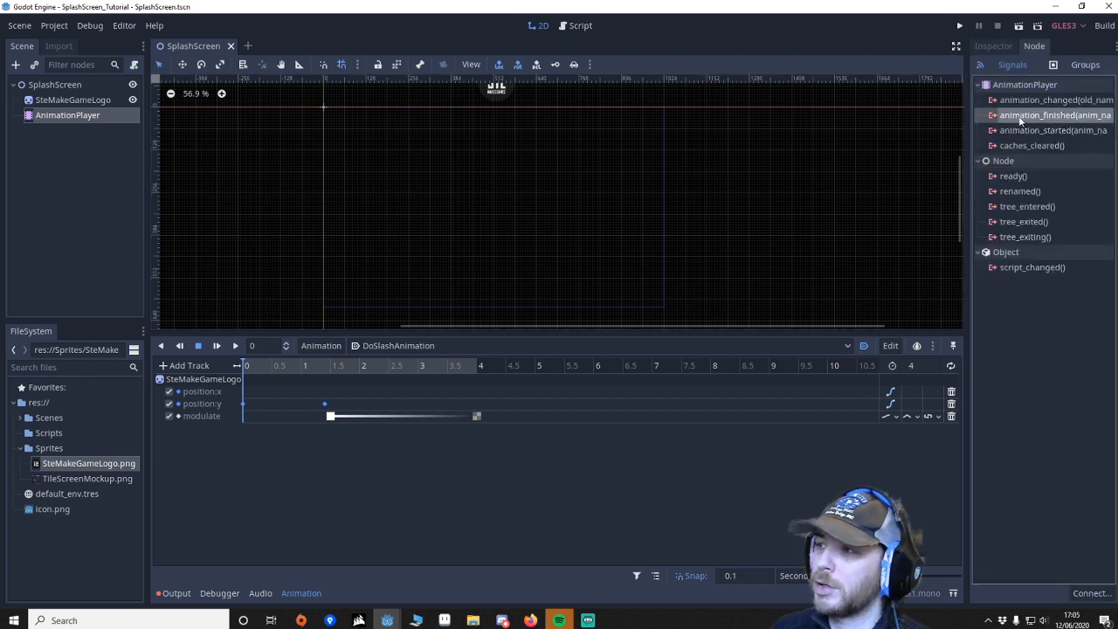
# Step: Attach a new SplashScreen.gd script to the root node, stored in res://Scripts
pyautogui.click(54, 86)
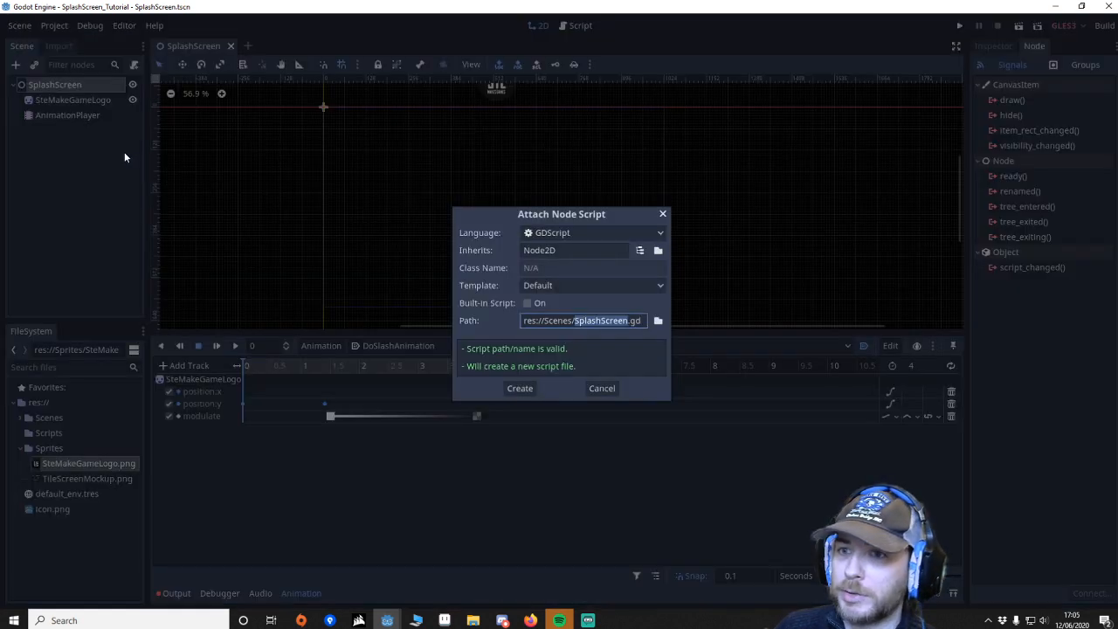
pyautogui.click(658, 320)
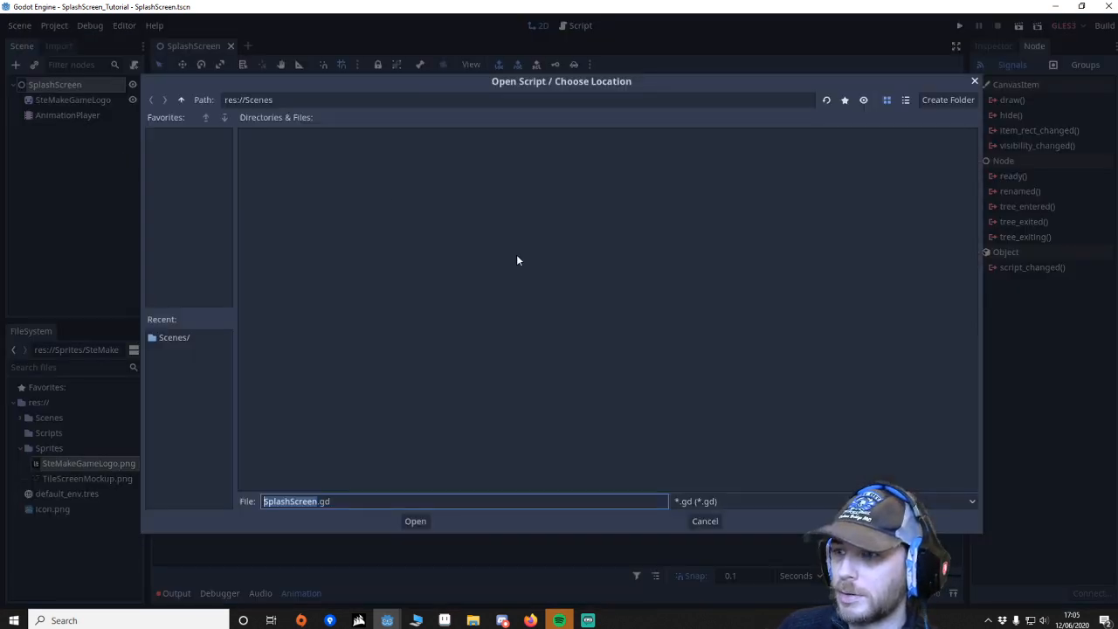
pyautogui.click(181, 99)
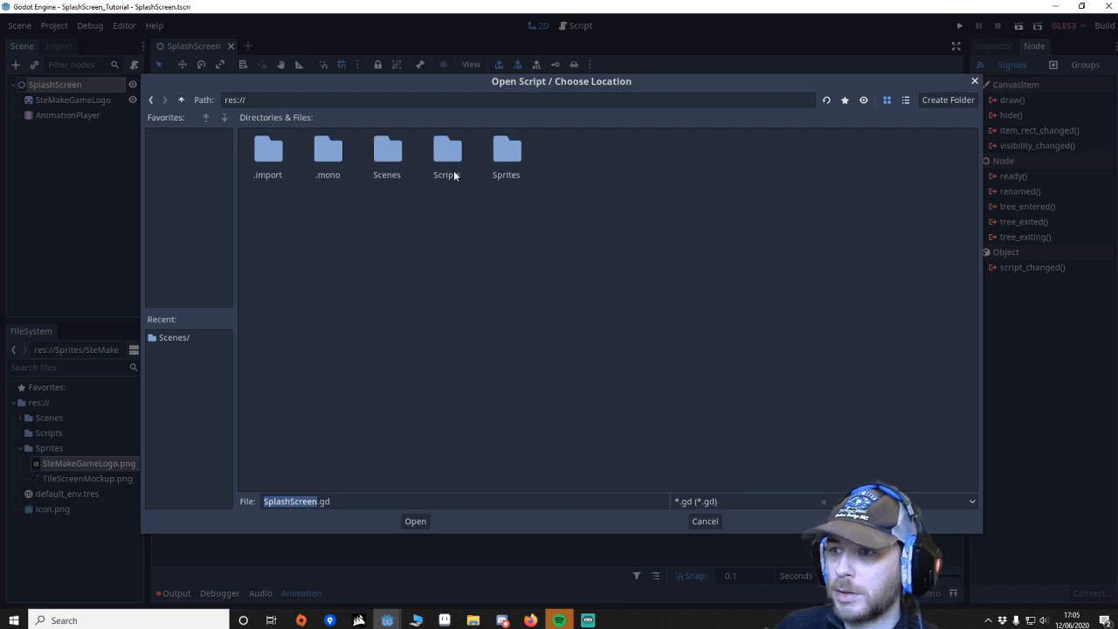
pyautogui.doubleClick(446, 153)
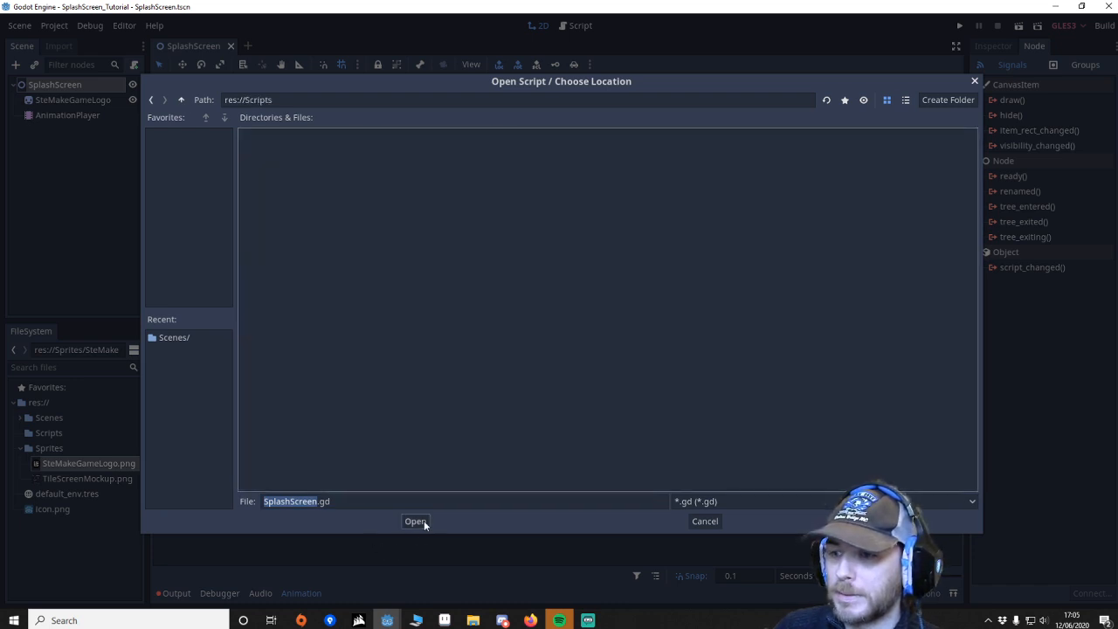
pyautogui.click(415, 521)
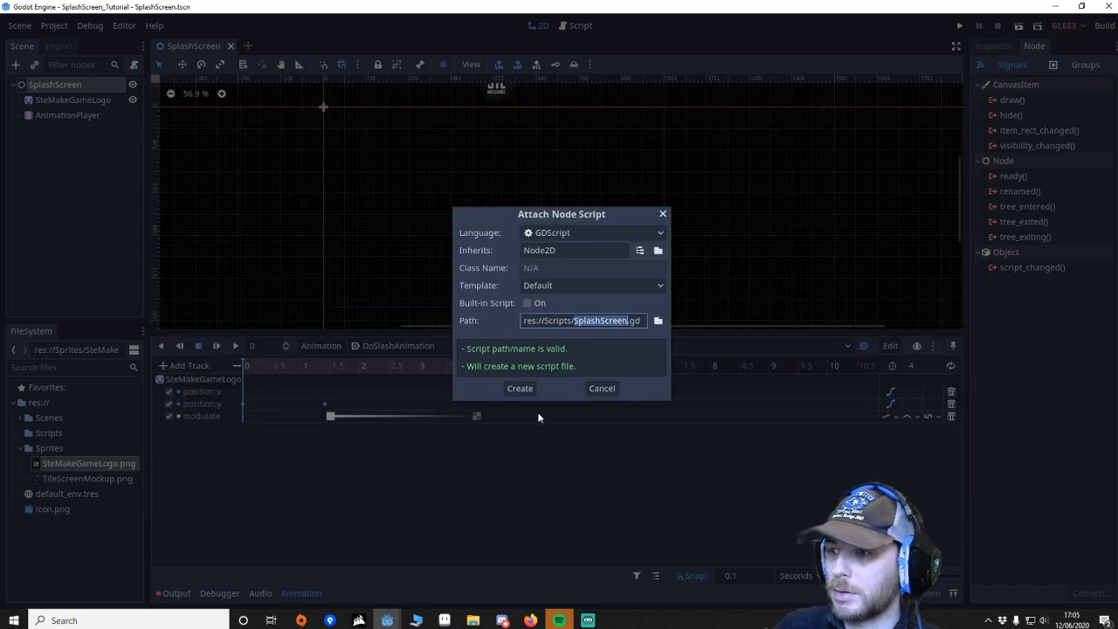
pyautogui.click(520, 388)
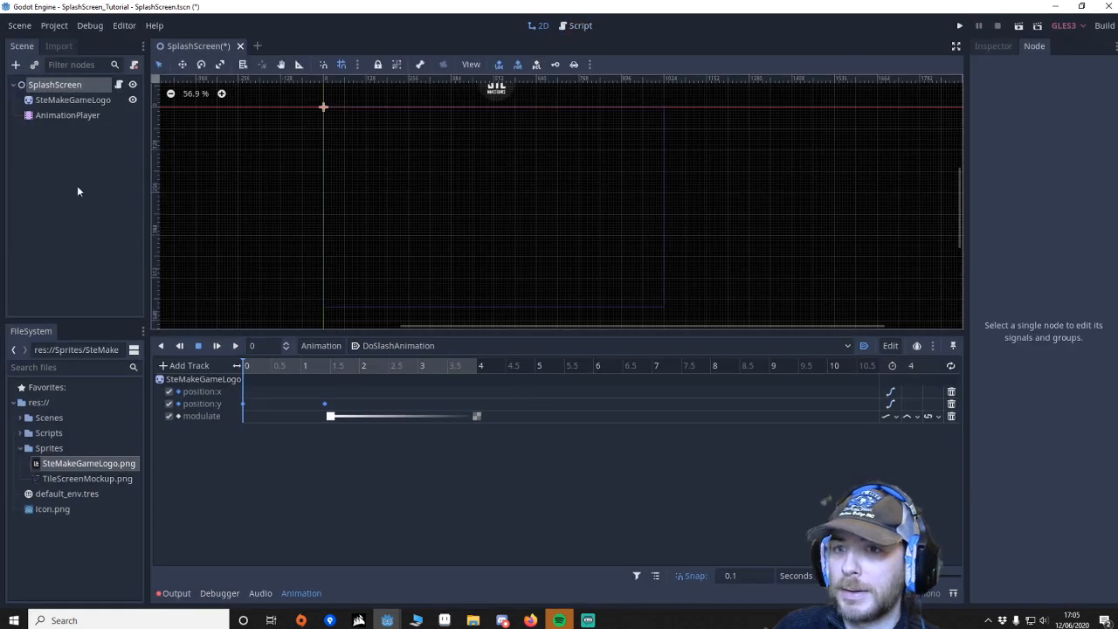
# Step: Connect AnimationPlayer's animation_finished signal to SplashScreen.gd as _on_AnimationPlayer_animation_finished
pyautogui.click(64, 115)
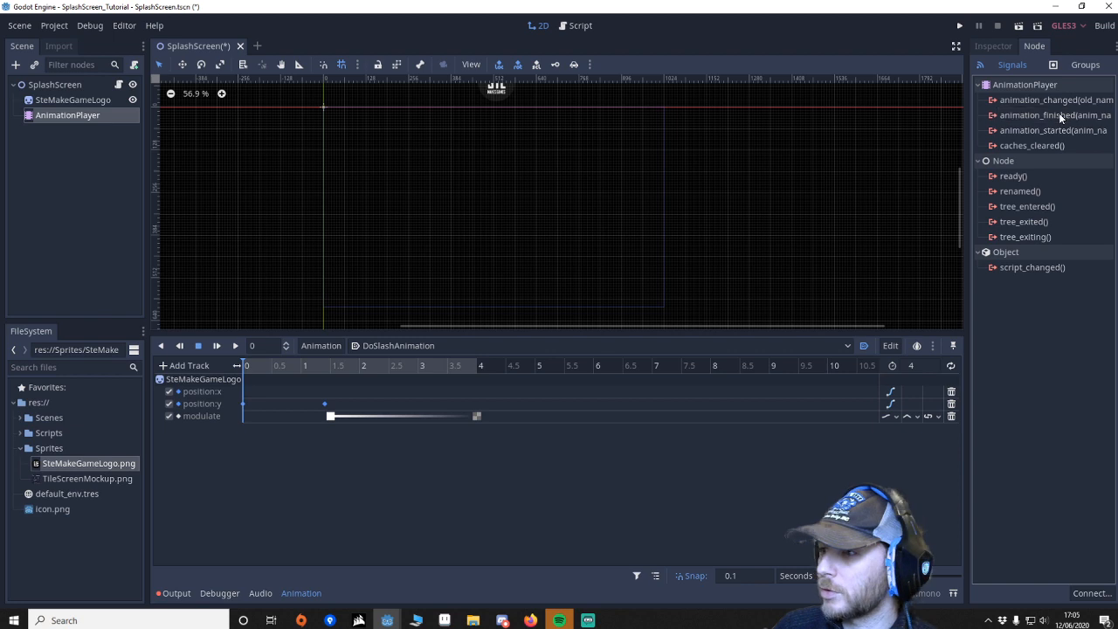
pyautogui.doubleClick(1057, 115)
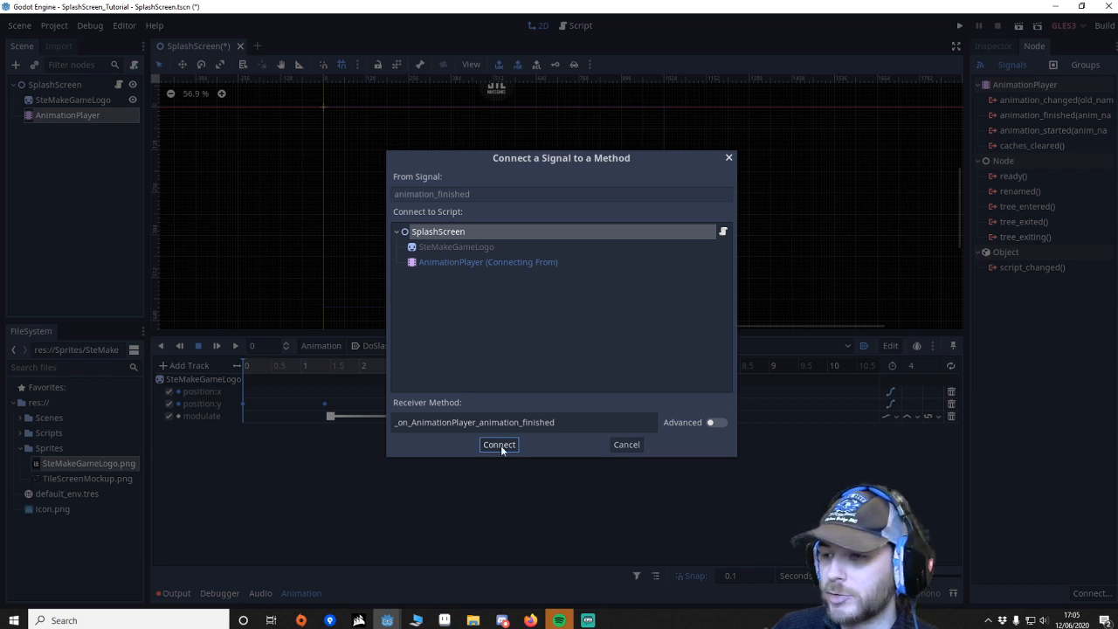
pyautogui.click(499, 445)
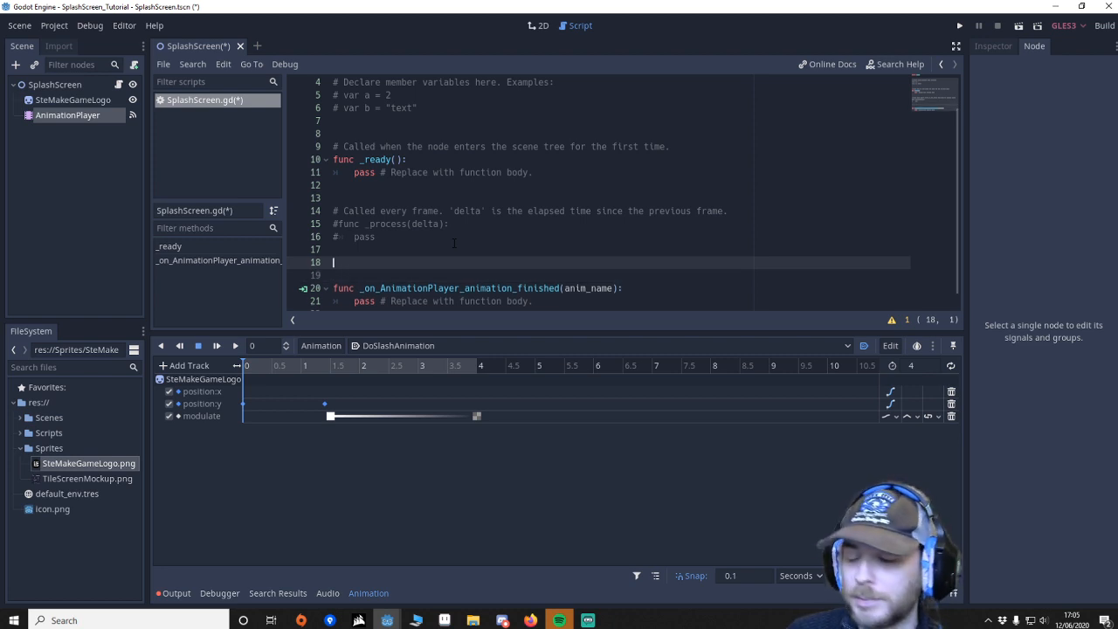
# Step: Add go_title_screen() changing scene to res://Scenes/MainTitleScreen.tscn and call it on animation finish
pyautogui.write('func')
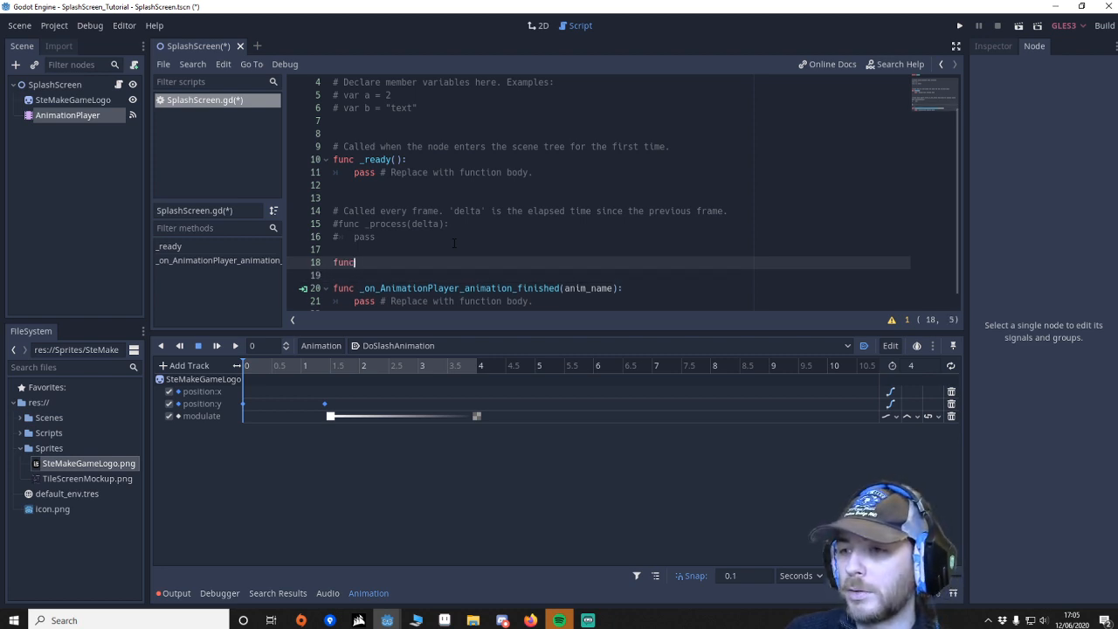
pyautogui.write('g')
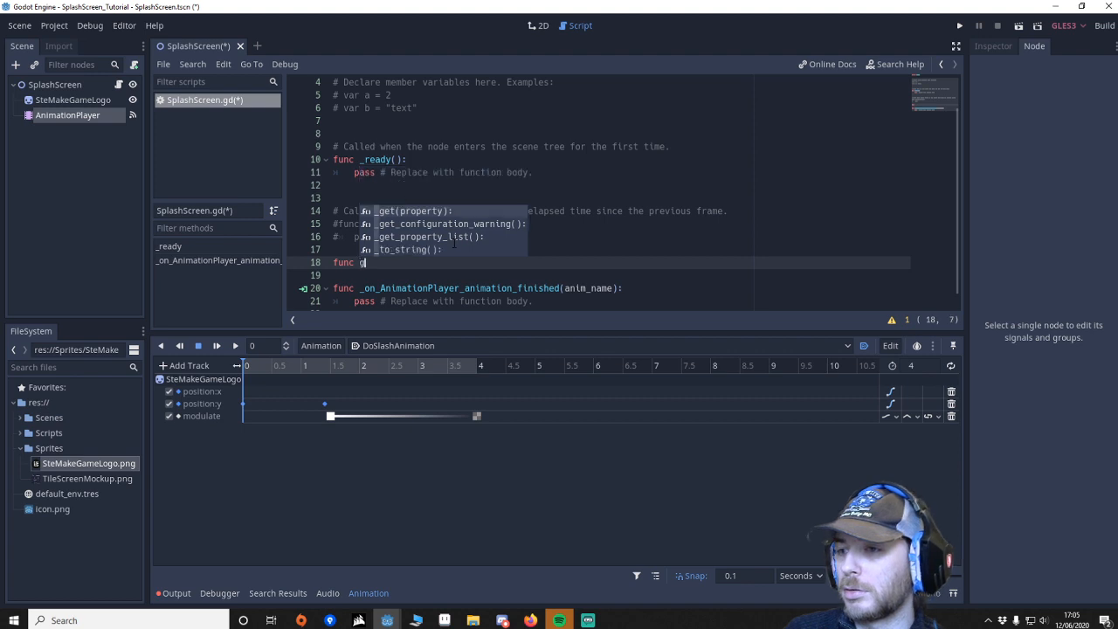
pyautogui.write('o_title_screen():')
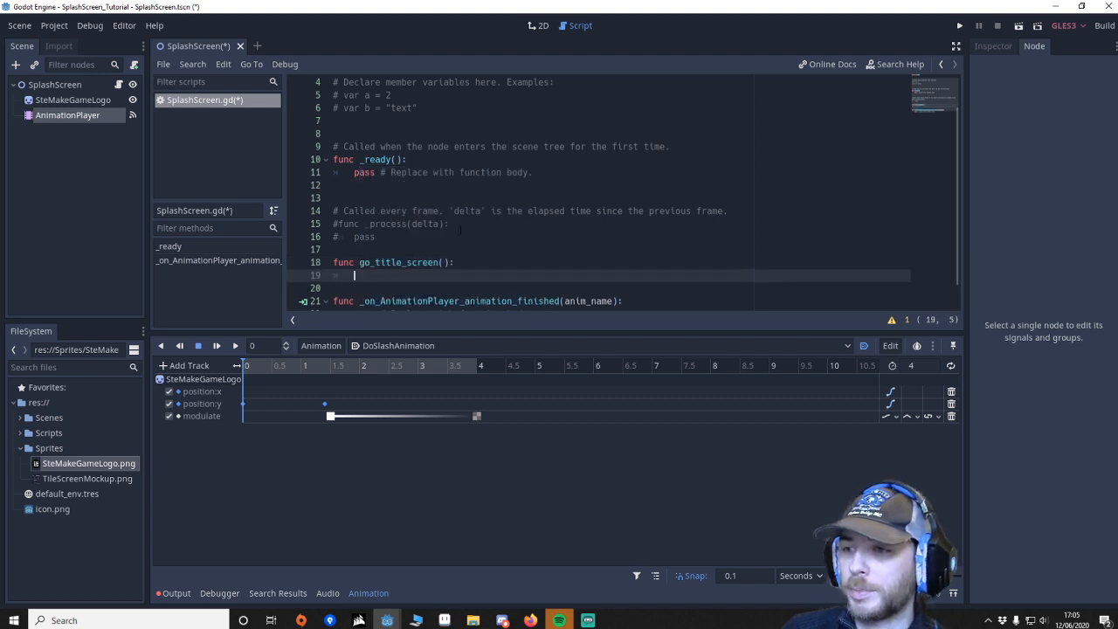
pyautogui.write('get_tre')
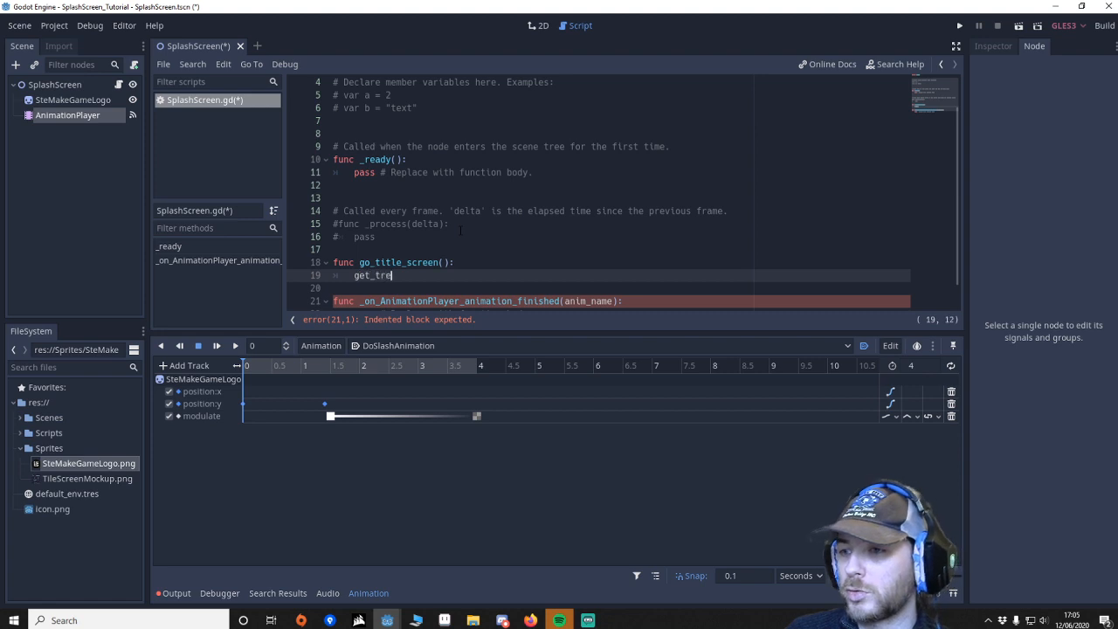
pyautogui.write('().change_scene("res://Scenes/MainTitleScreen.tscn')
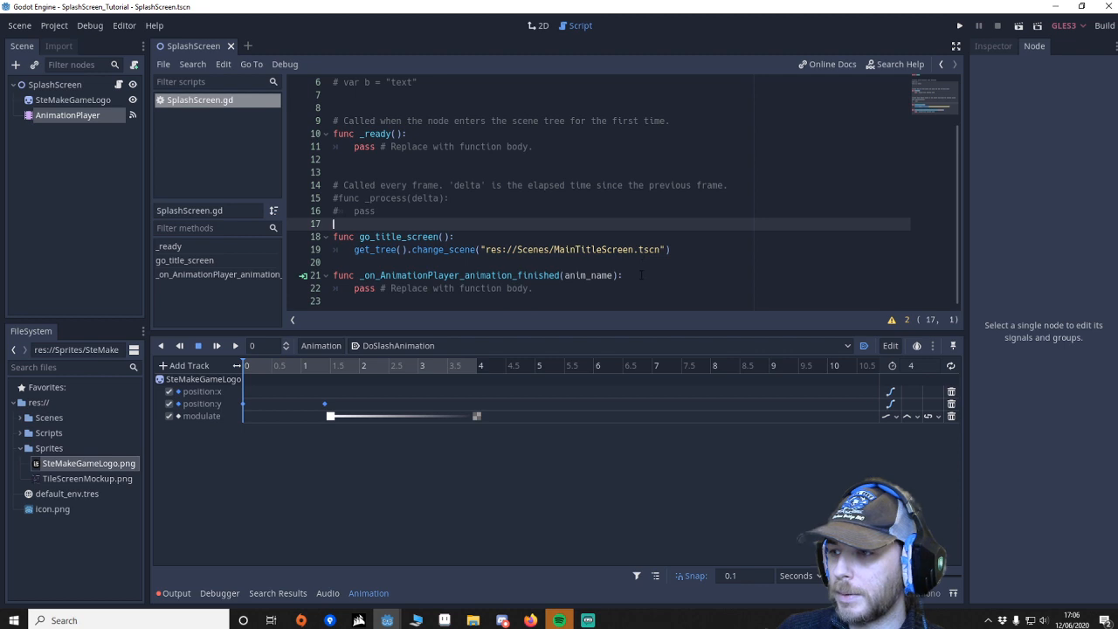
pyautogui.write('go_title_screen(')
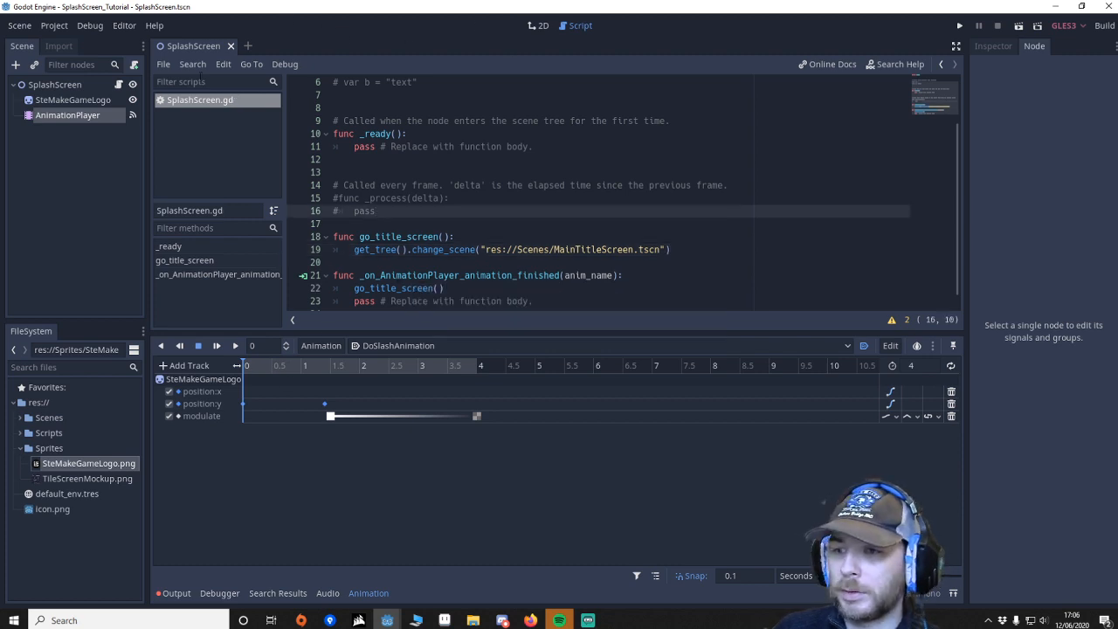
# Step: Run the project with SplashScreen.tscn selected as main scene, then close the game window
pyautogui.click(536, 25)
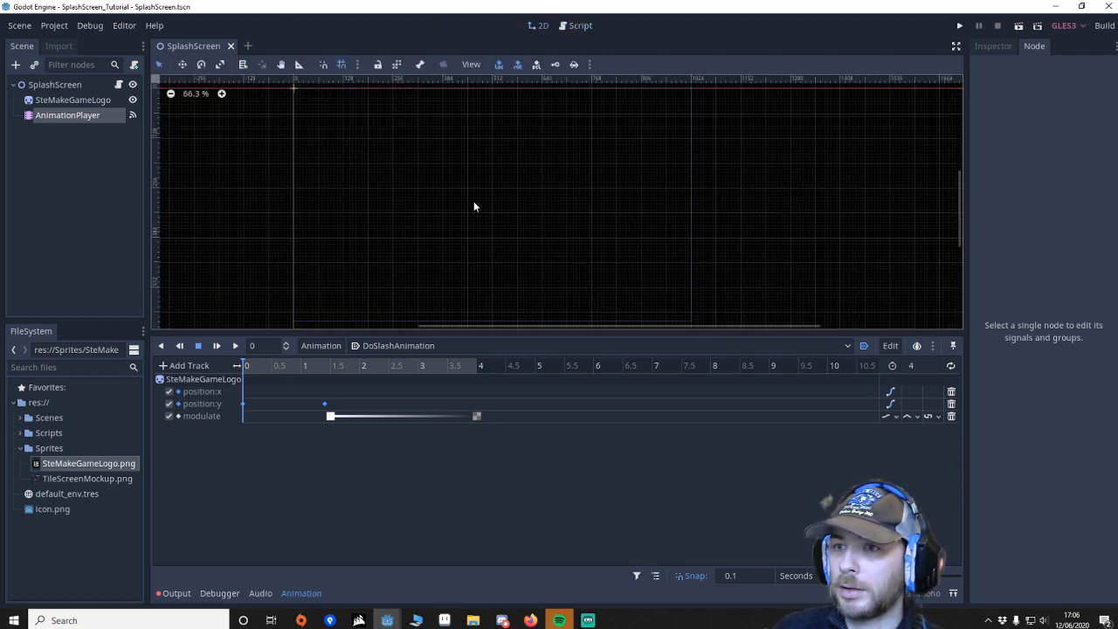
pyautogui.click(54, 87)
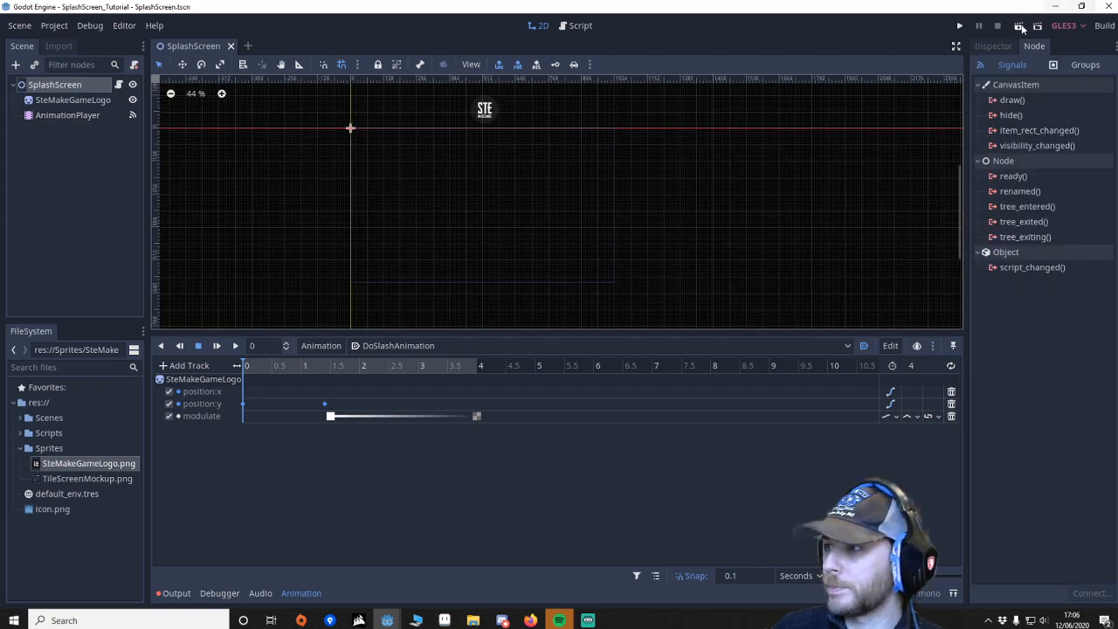
pyautogui.click(951, 26)
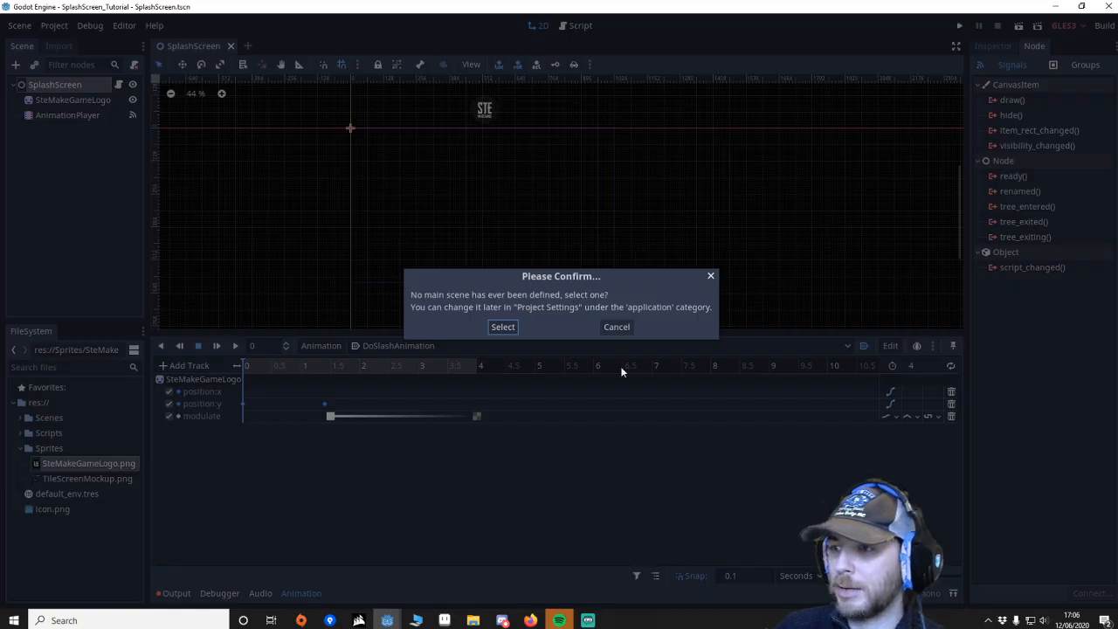
pyautogui.click(502, 326)
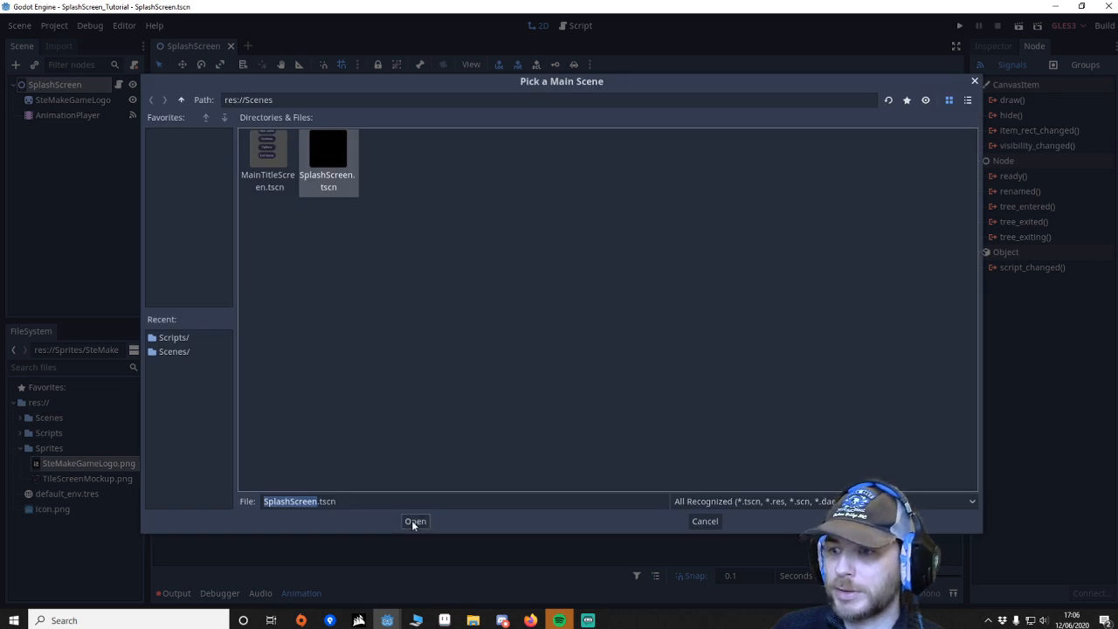
pyautogui.click(415, 522)
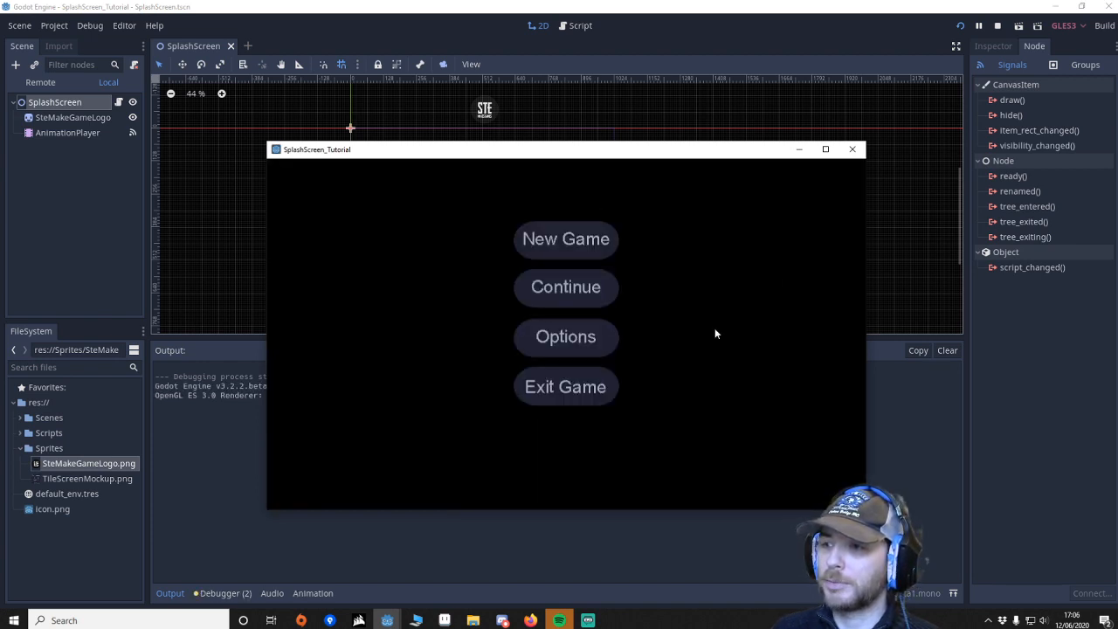
pyautogui.moveTo(854, 149)
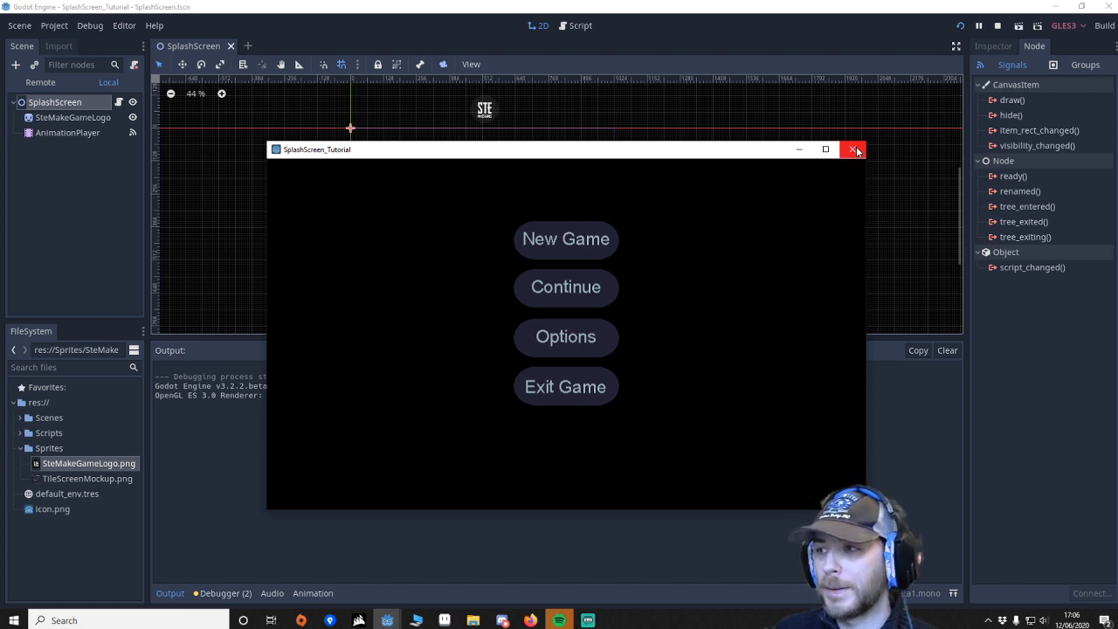
pyautogui.click(855, 149)
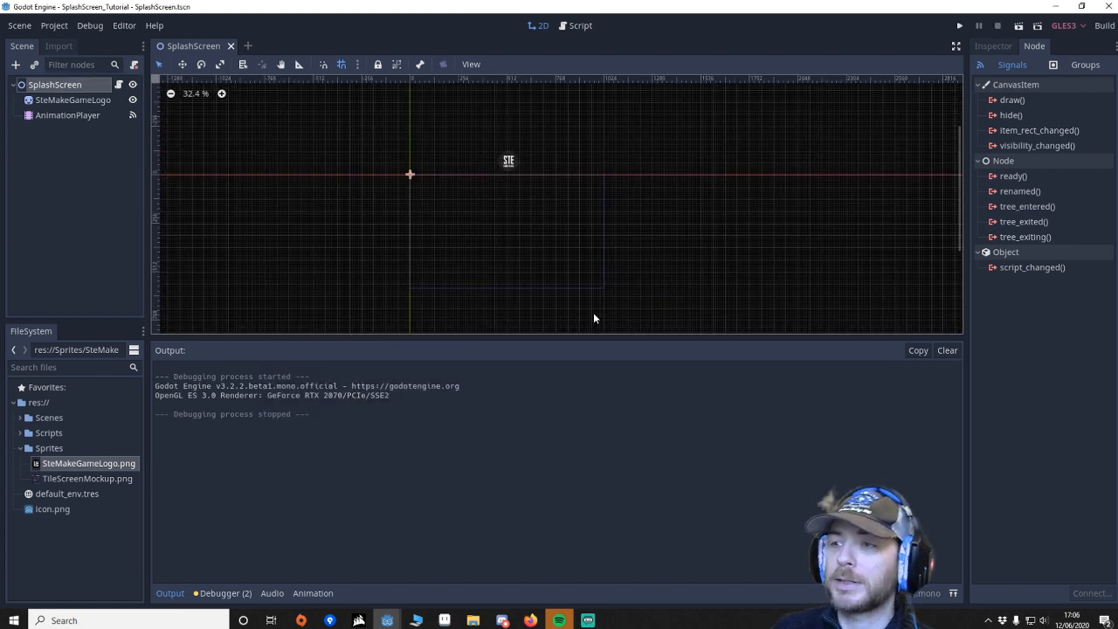
# Step: Return to the SplashScreen.gd script in the Script workspace
pyautogui.click(955, 25)
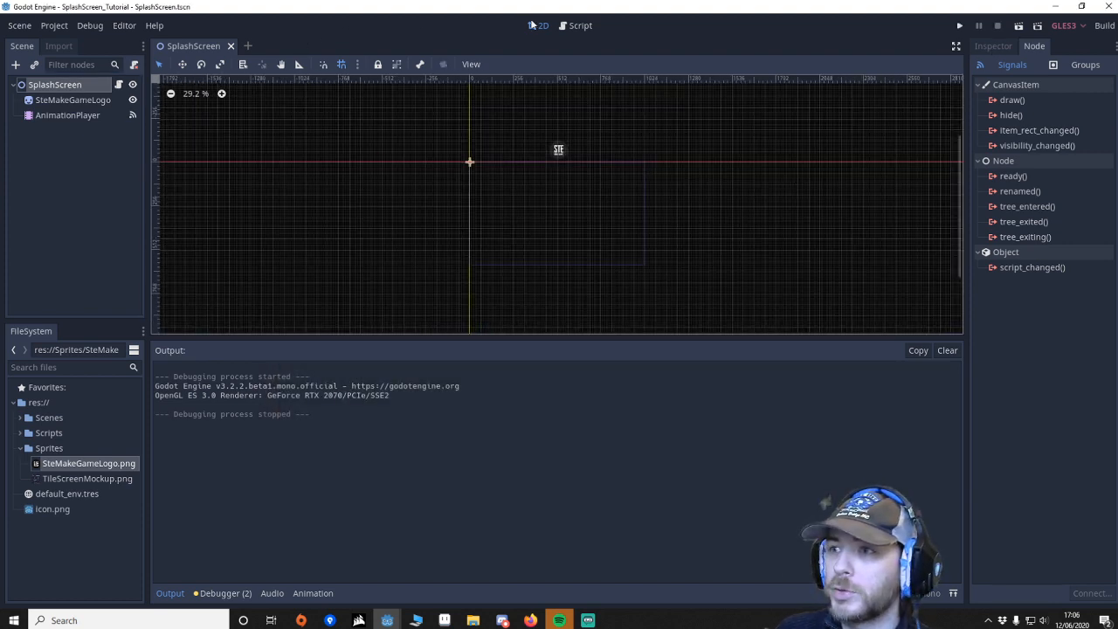
pyautogui.click(571, 25)
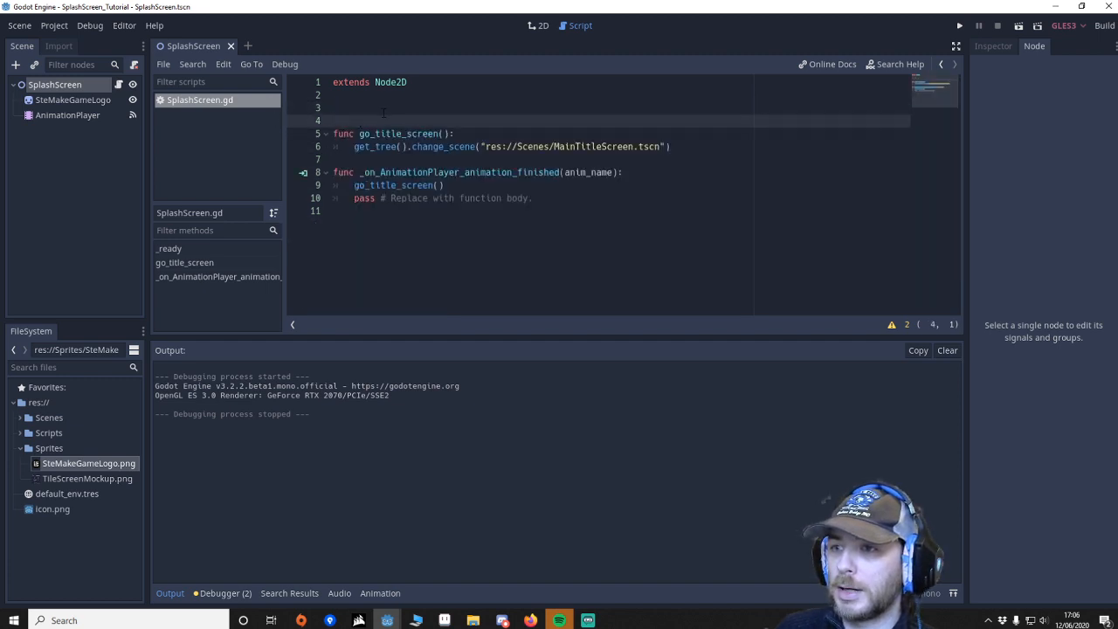
# Step: Write _input(event) that calls go_title_screen() when the event is an InputEventKey, fixing colon and indentation
pyautogui.write('func')
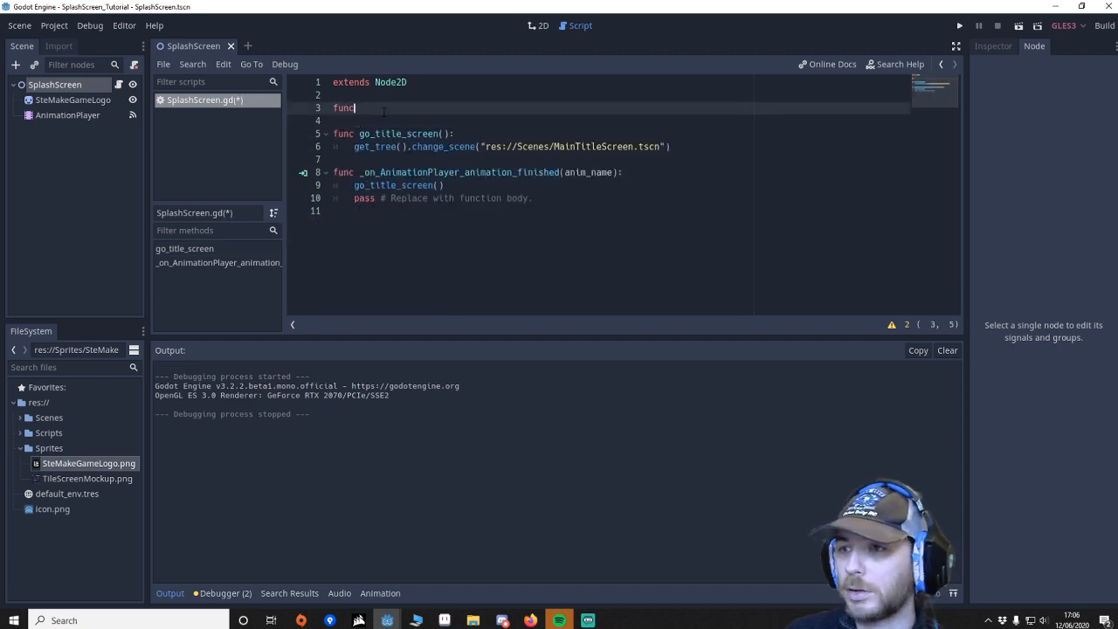
pyautogui.write('_input(event):')
pyautogui.write('if')
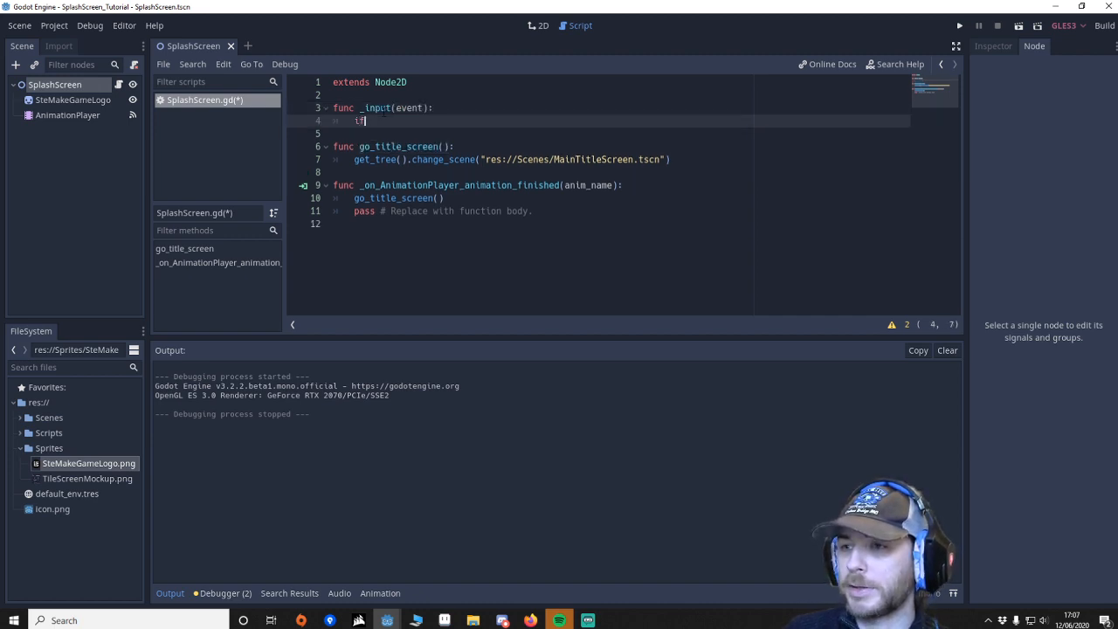
pyautogui.write('(event is')
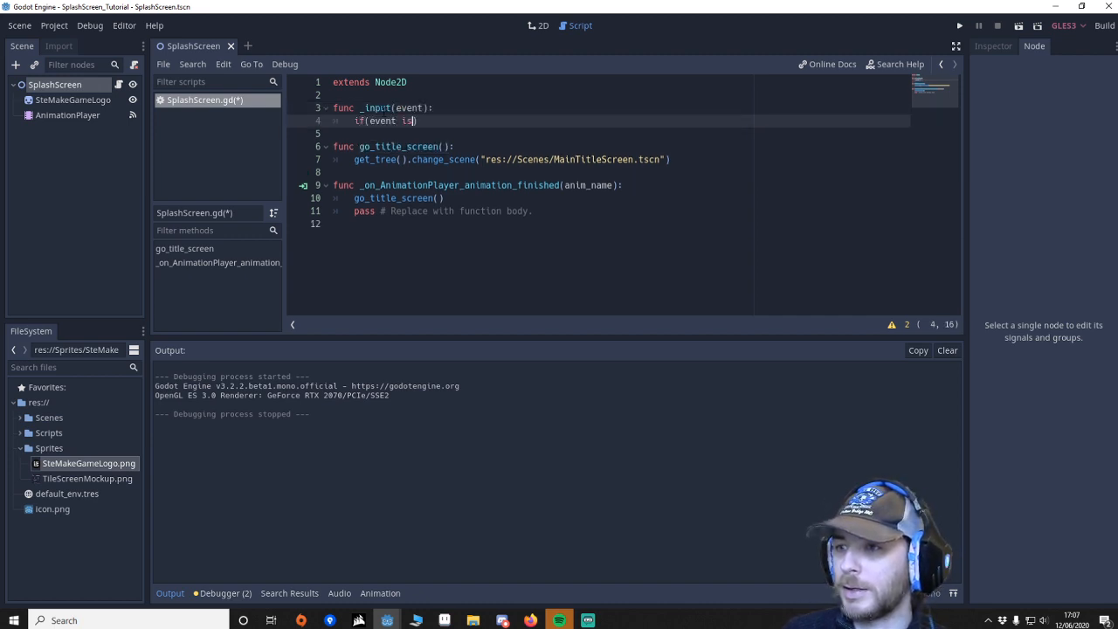
pyautogui.write('In')
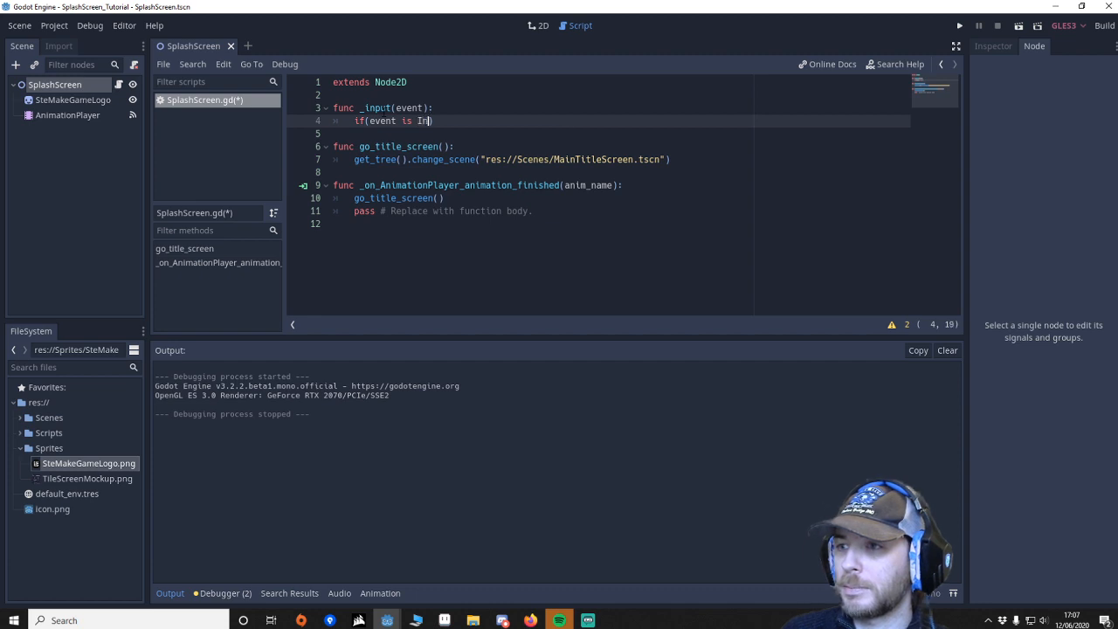
pyautogui.write('putEventKey')
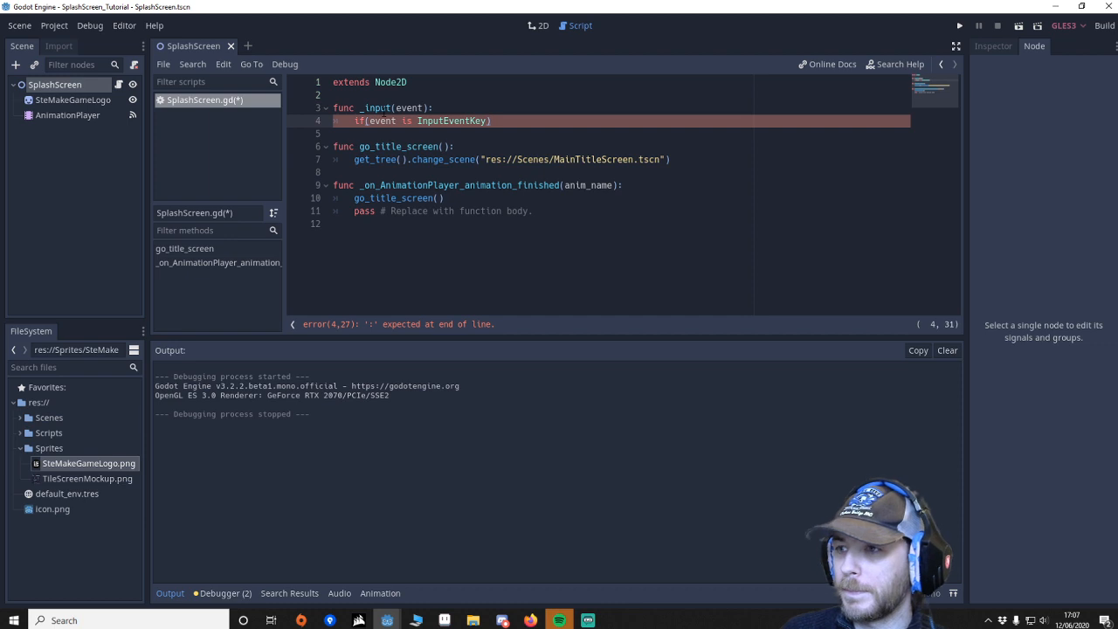
pyautogui.write(':')
pyautogui.press('Return')
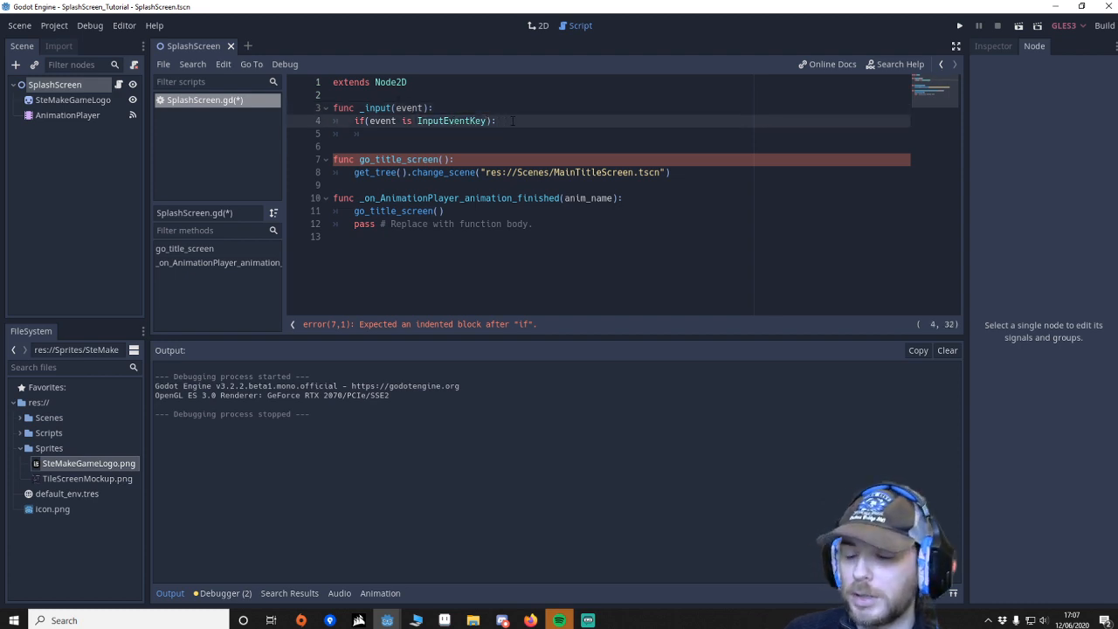
pyautogui.press('BackSpace')
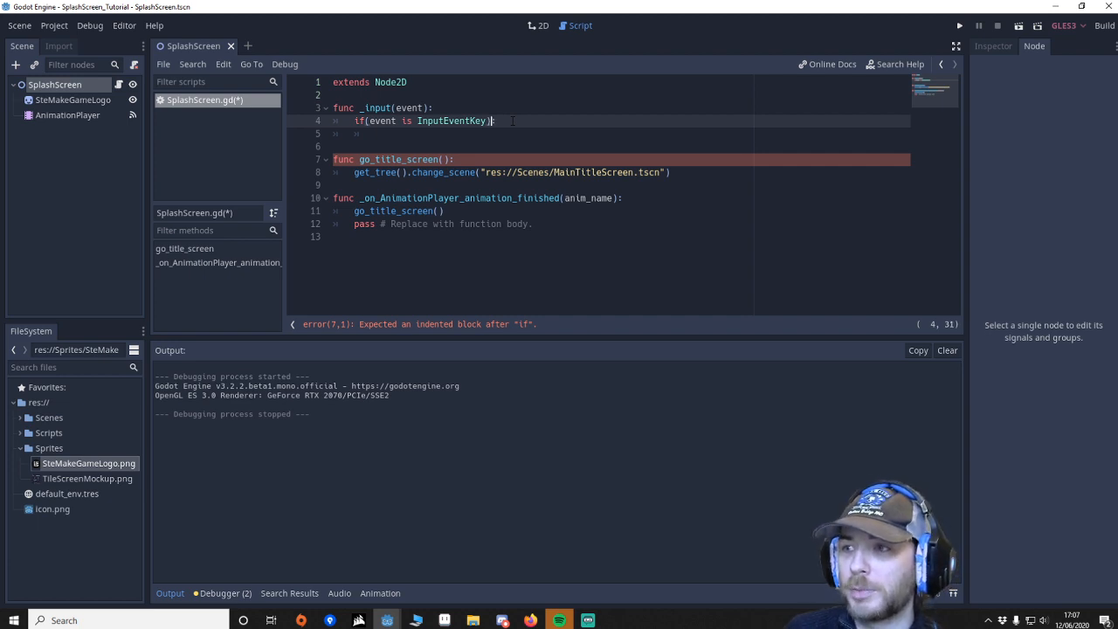
pyautogui.write(':')
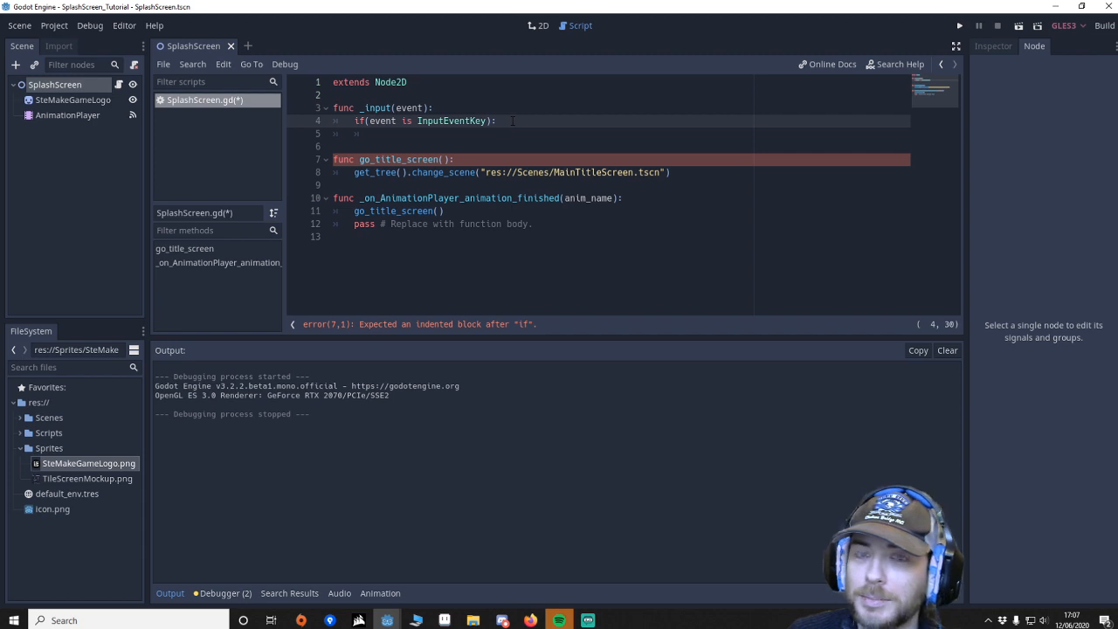
pyautogui.press('Enter')
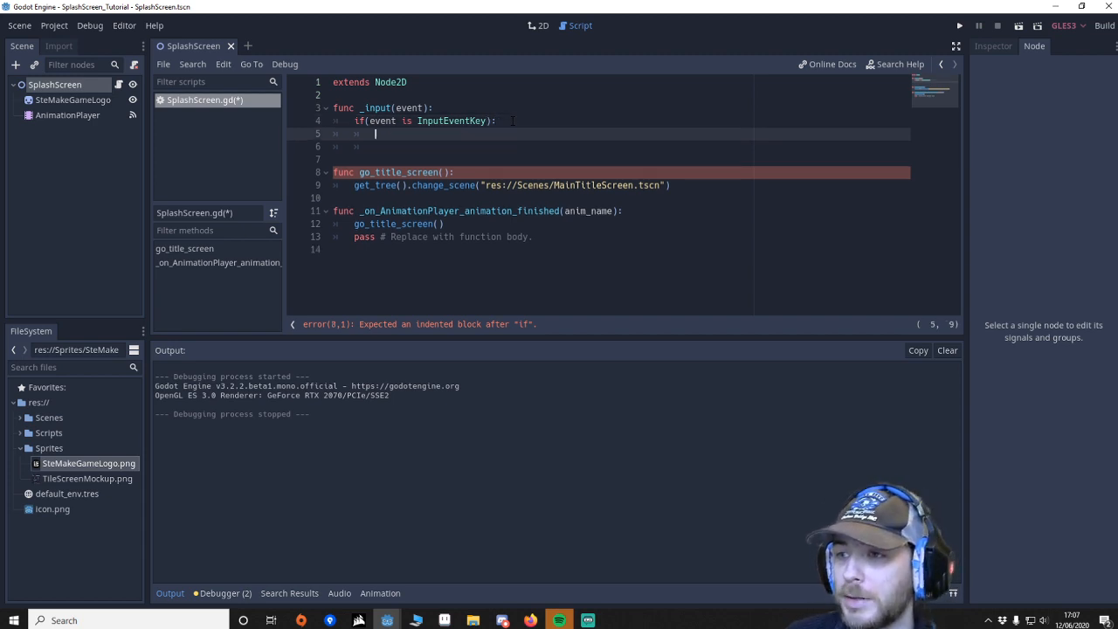
pyautogui.write('go_title_screen()')
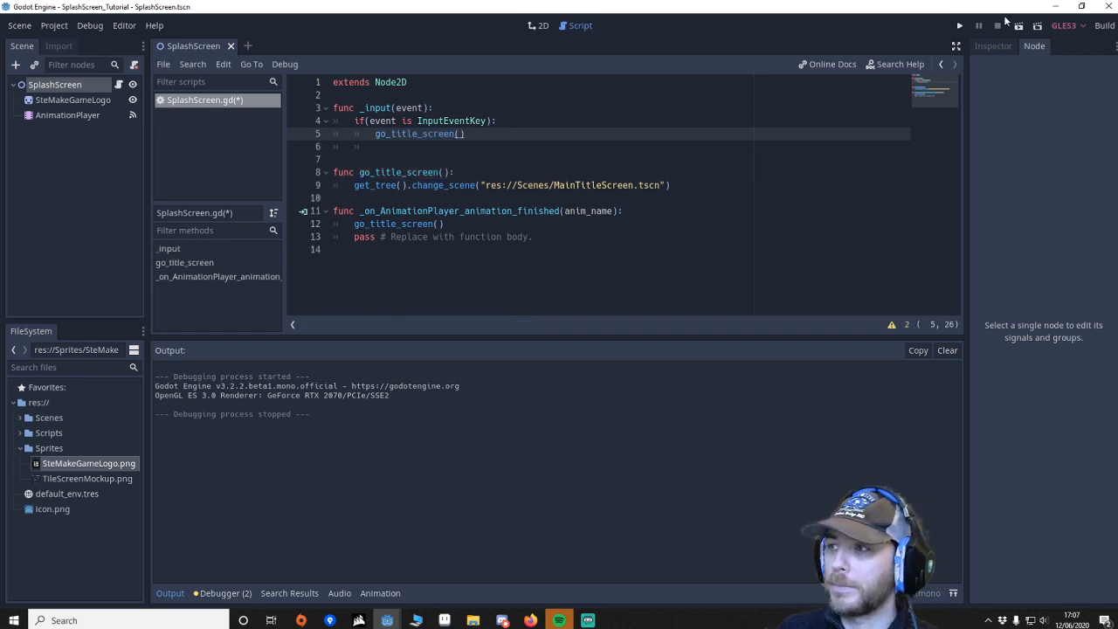
# Step: Test the key-press skip, close the game, and select TileScreenMockup.png in the 2D view
pyautogui.click(951, 25)
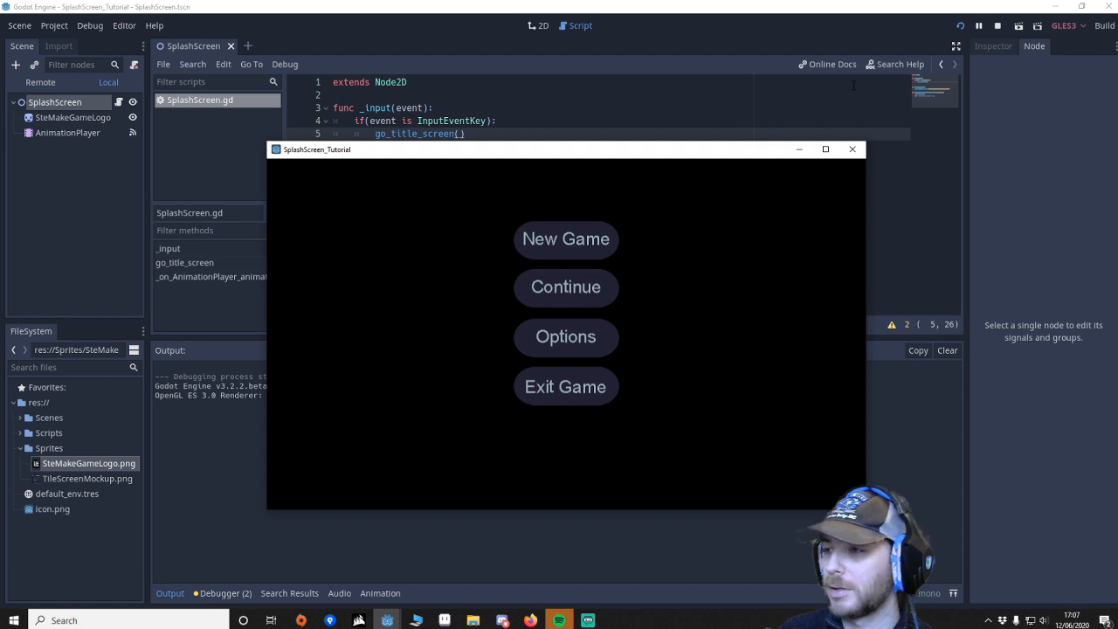
pyautogui.click(851, 148)
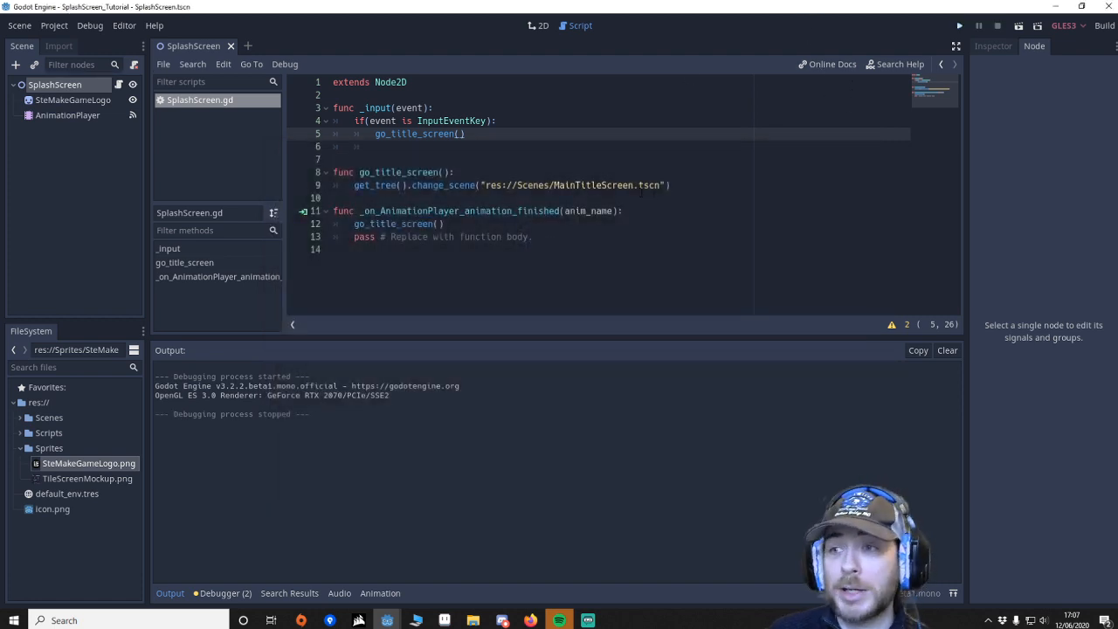
pyautogui.click(537, 25)
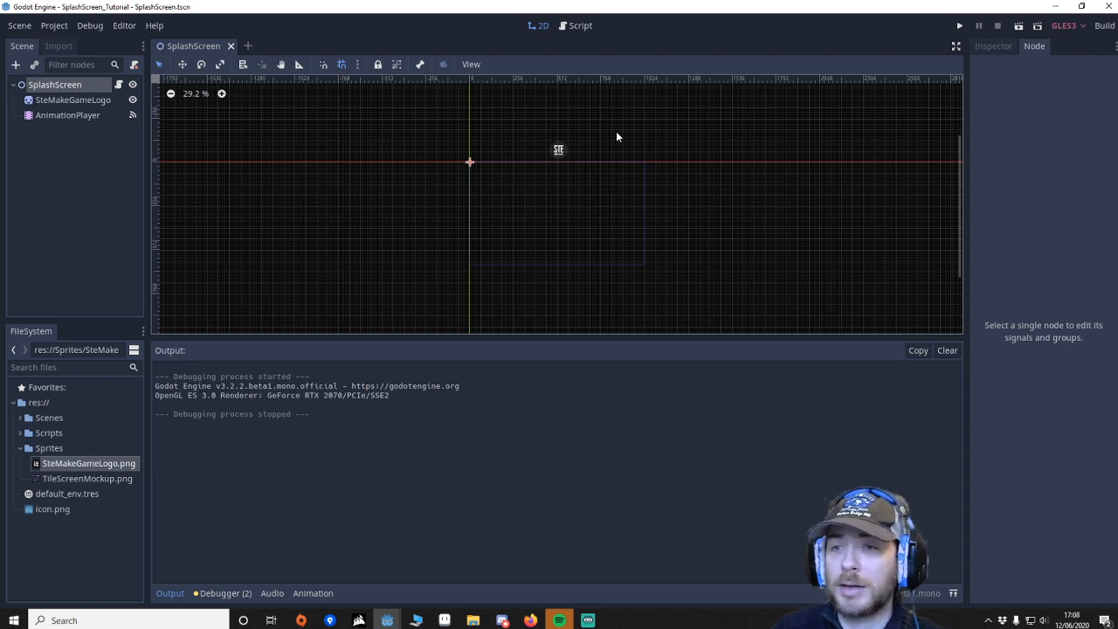
pyautogui.click(87, 478)
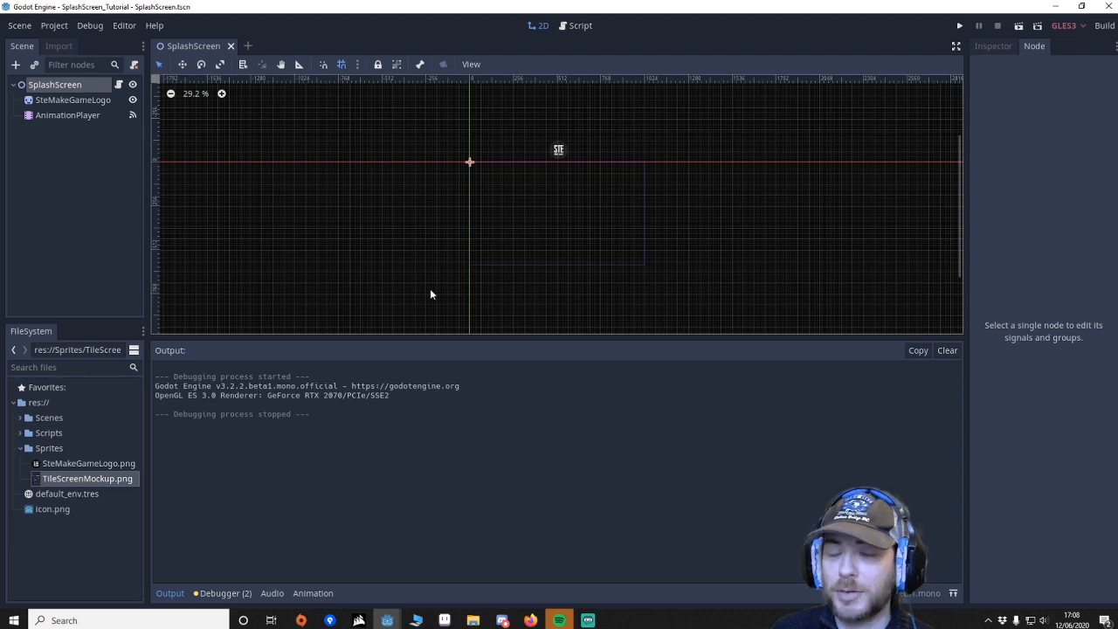
pyautogui.moveTo(655, 149)
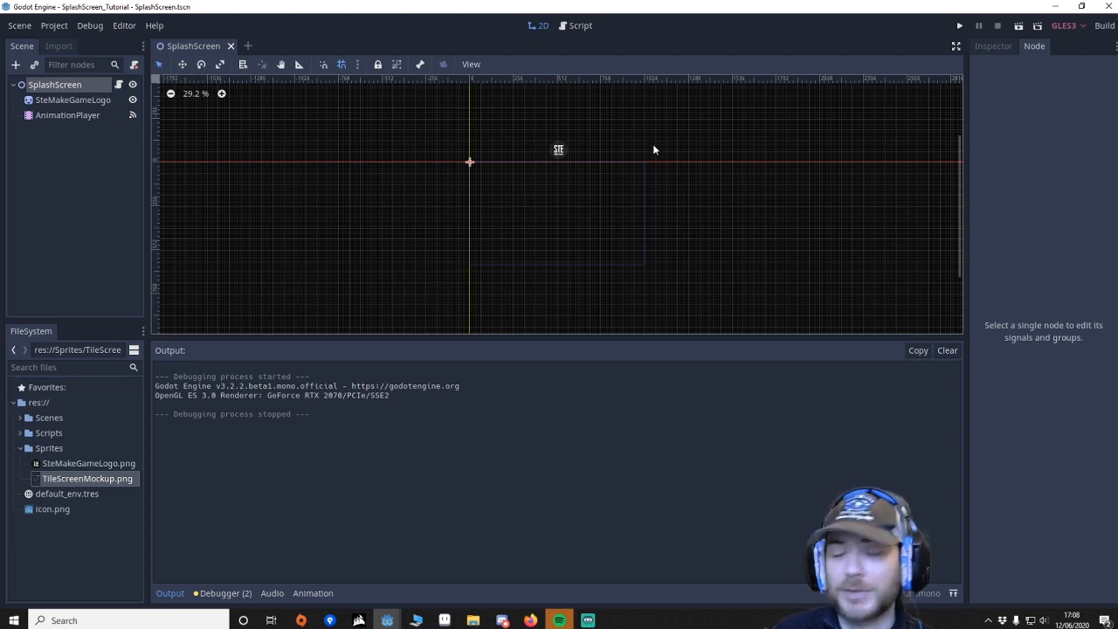